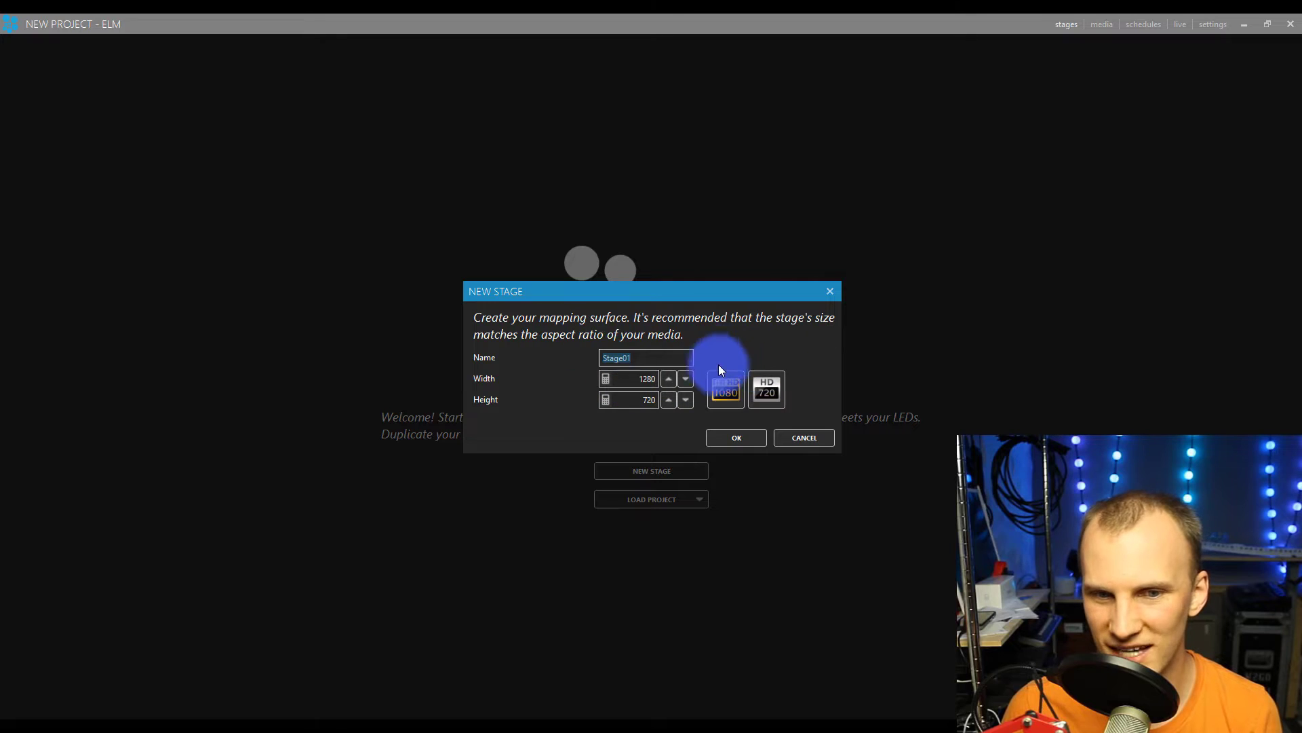
Step: Confirm the 1280×720 Stage01 stage and begin adding LED strips to it
{"action": "left_click", "coordinate": [733, 437]}
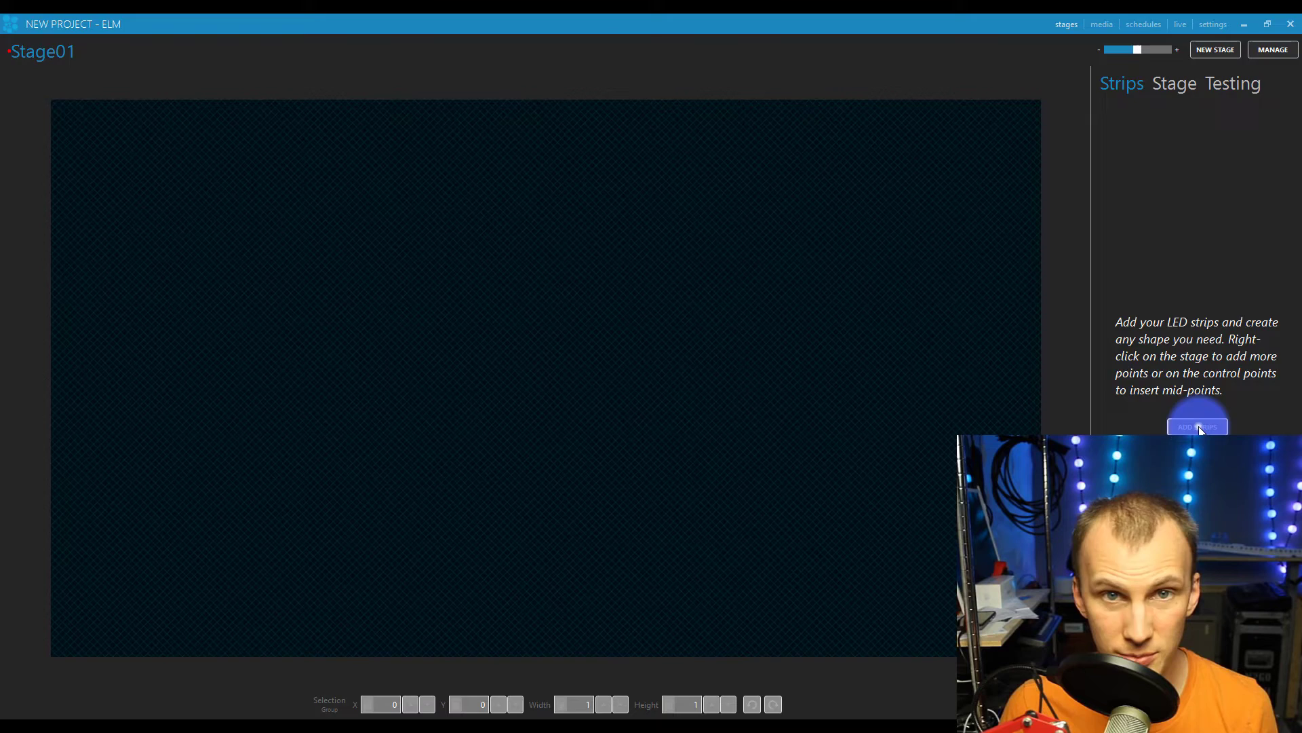
{"action": "left_click", "coordinate": [1196, 426]}
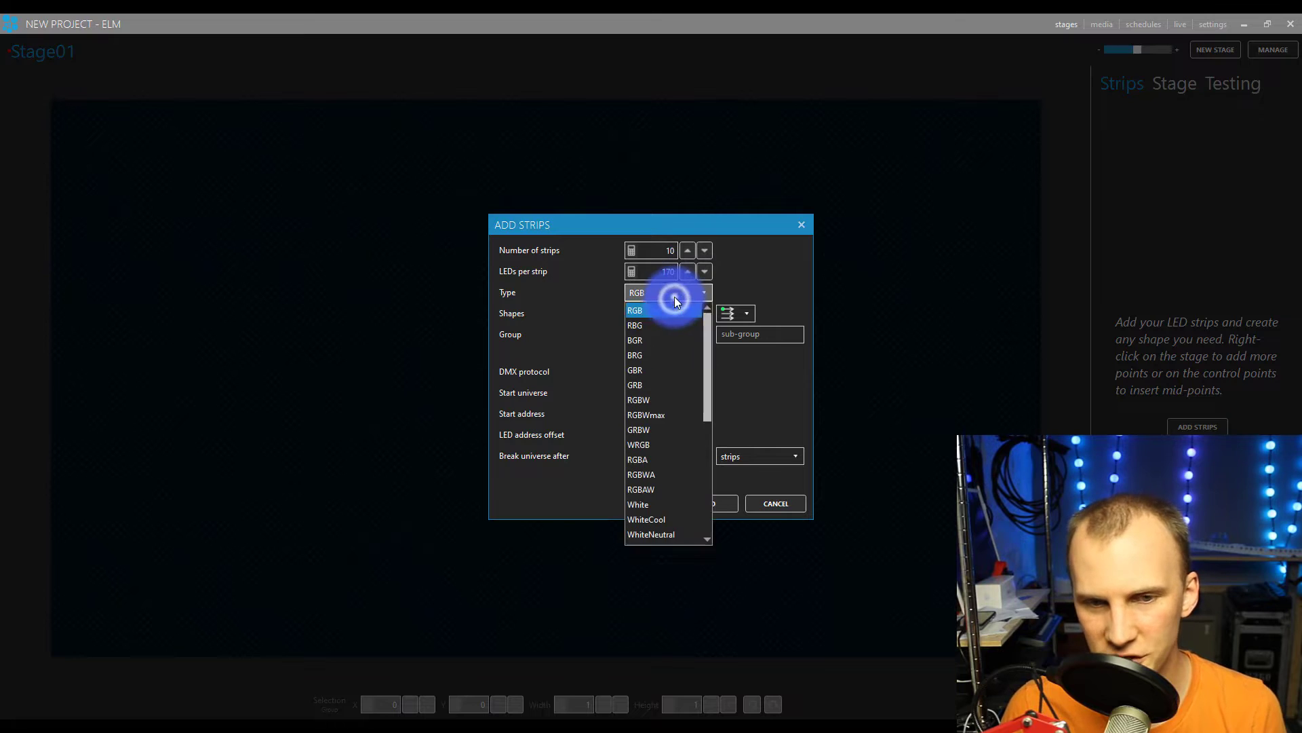
Step: Set the strip pixel type to RGB and the strip shape to hexagons
{"action": "left_click", "coordinate": [647, 518]}
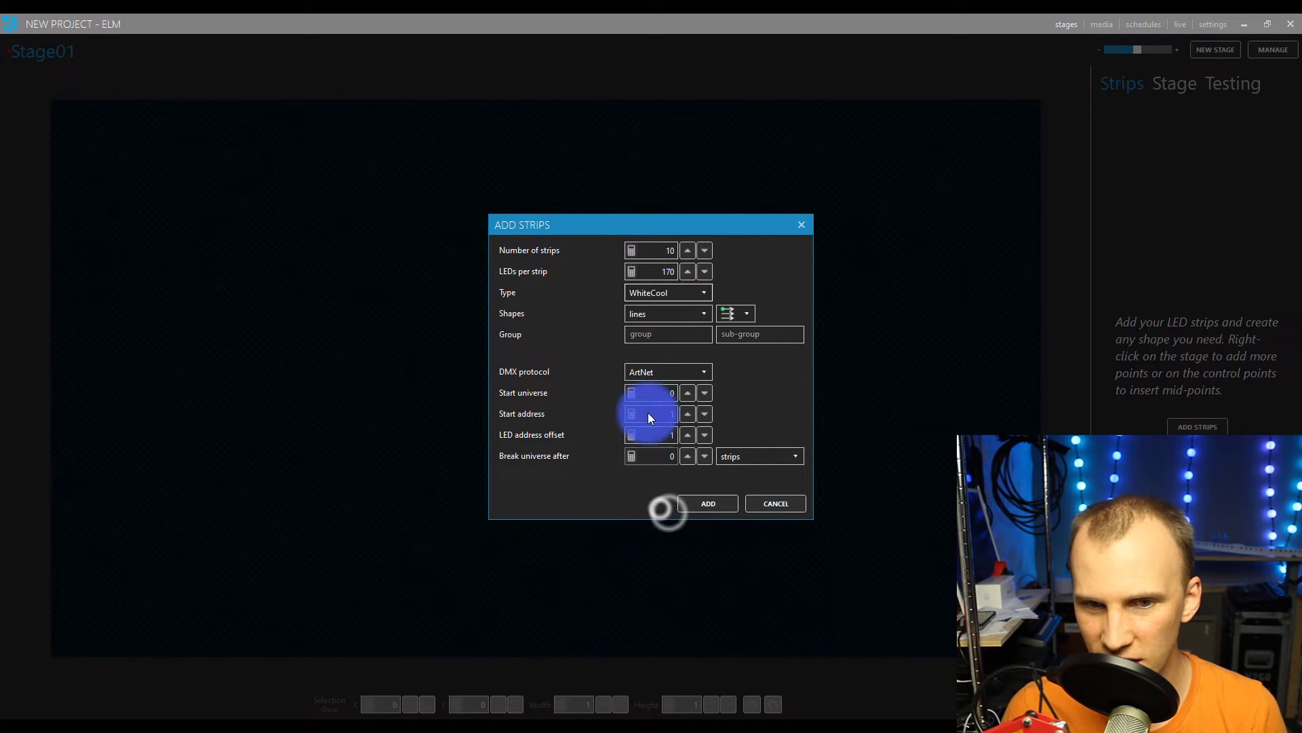
{"action": "left_click", "coordinate": [703, 292]}
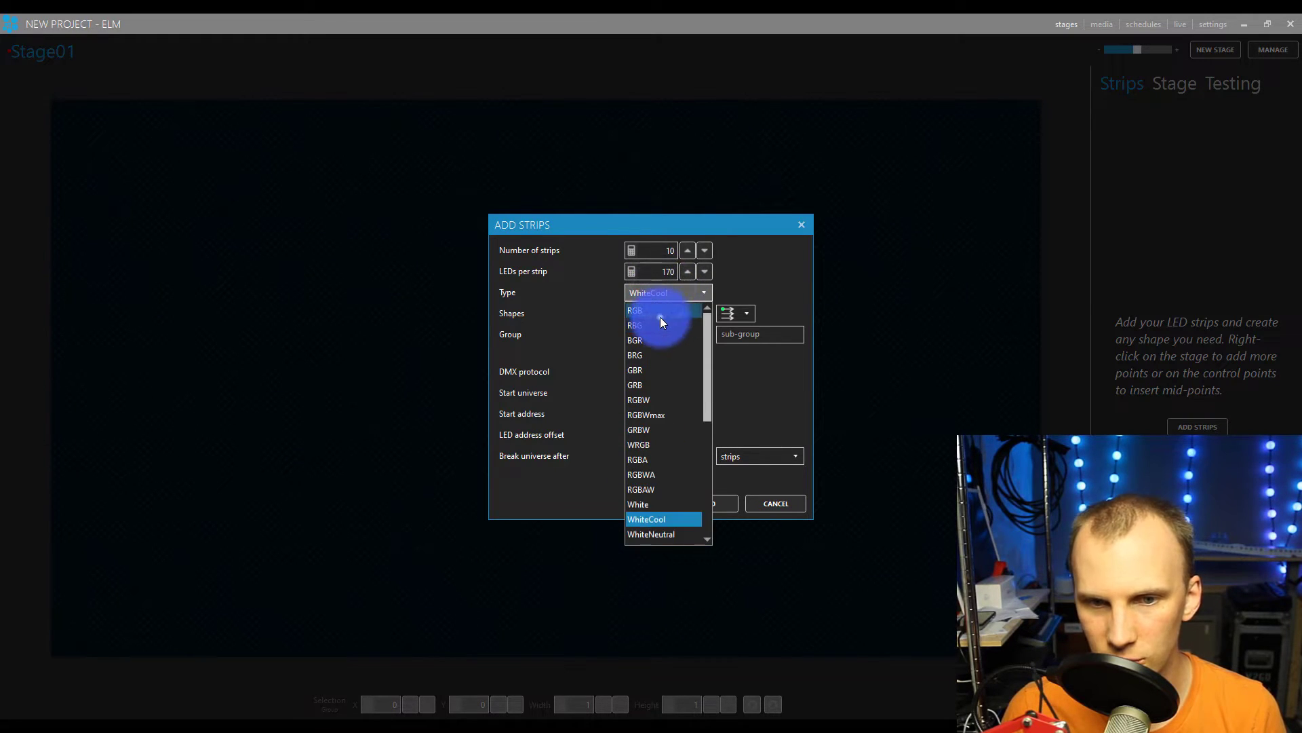
{"action": "left_click", "coordinate": [635, 310]}
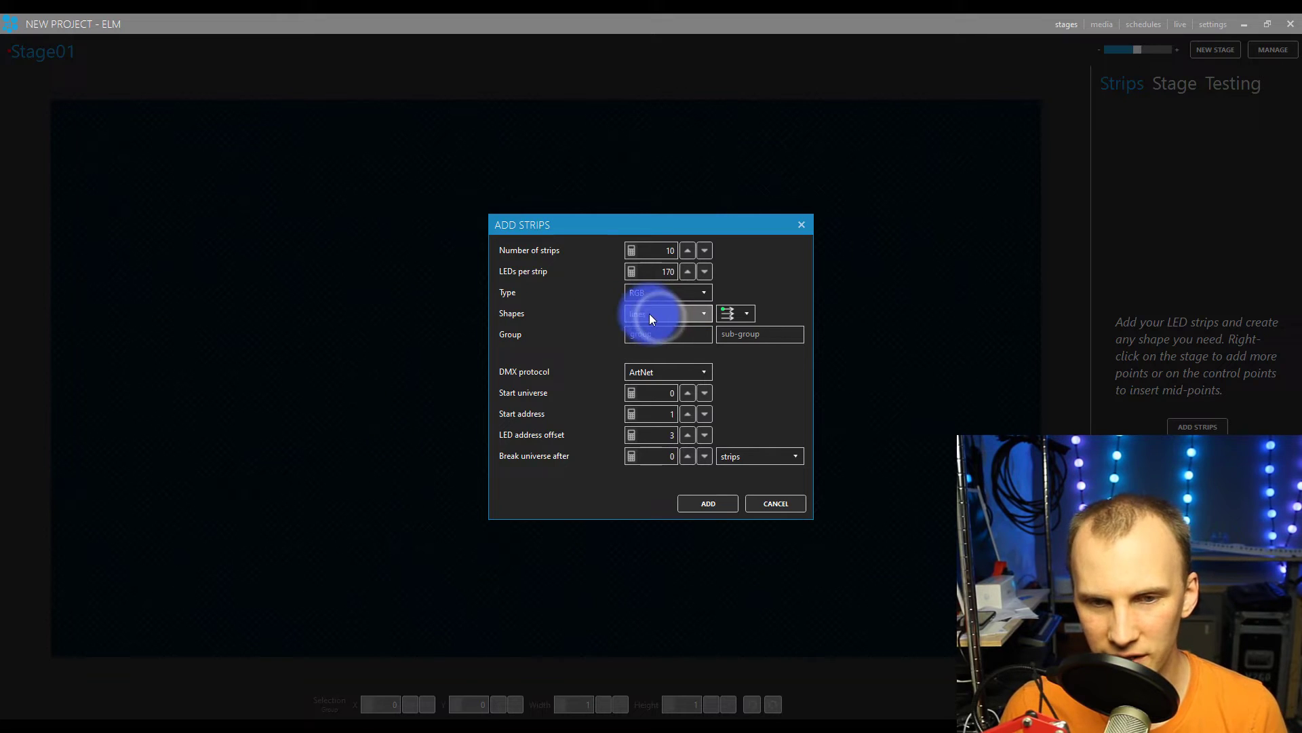
{"action": "left_click", "coordinate": [667, 314]}
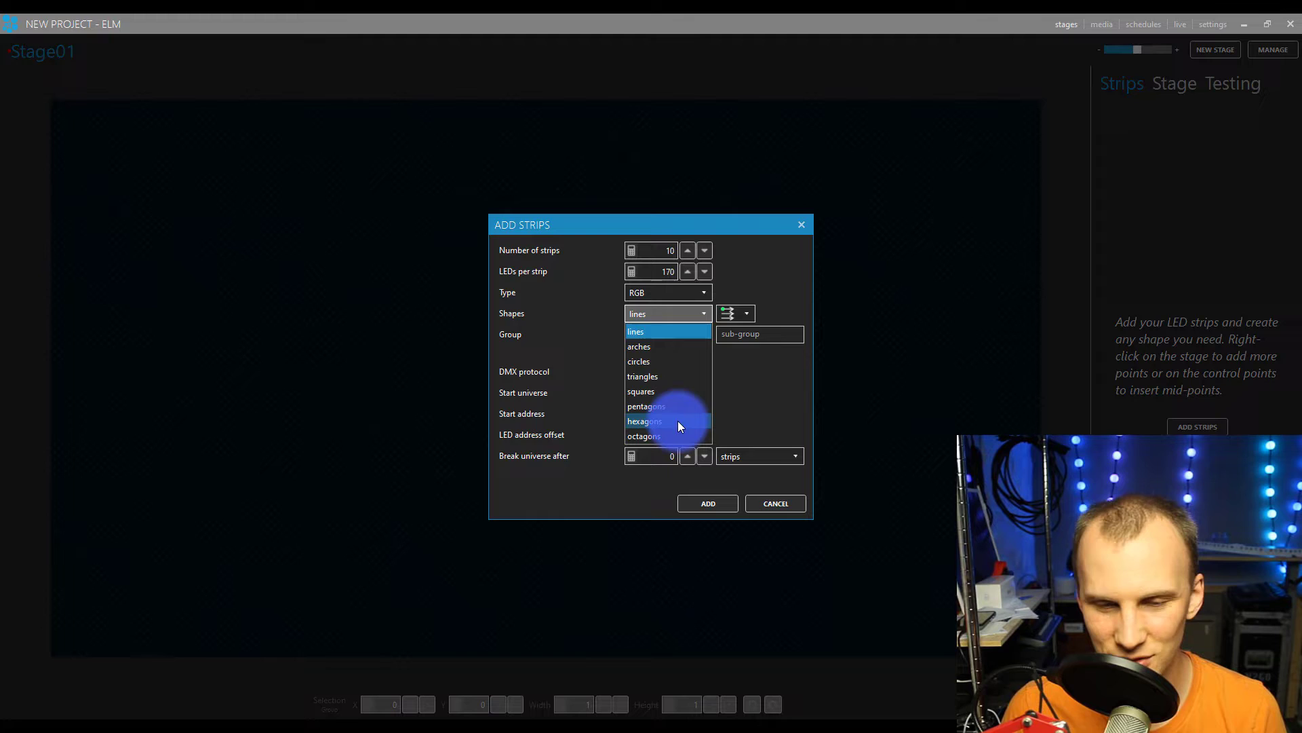
{"action": "left_click", "coordinate": [645, 421]}
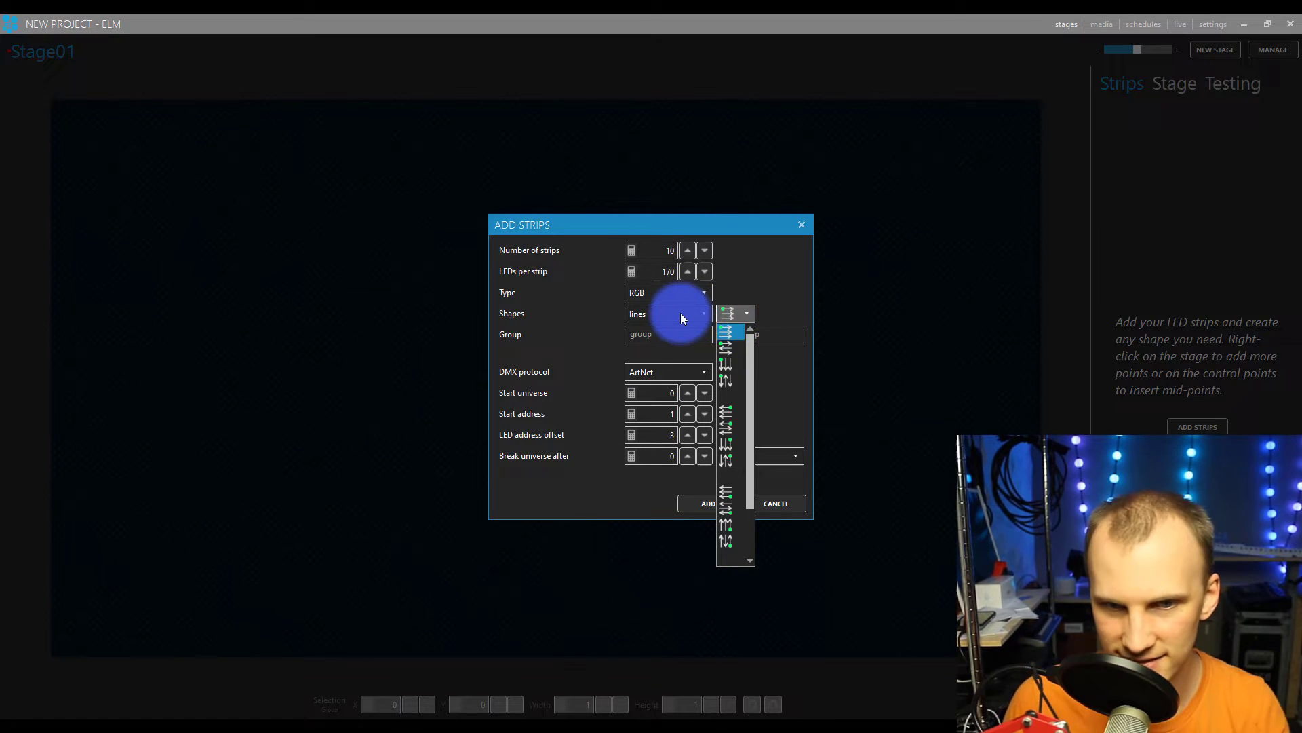
{"action": "left_click", "coordinate": [668, 313]}
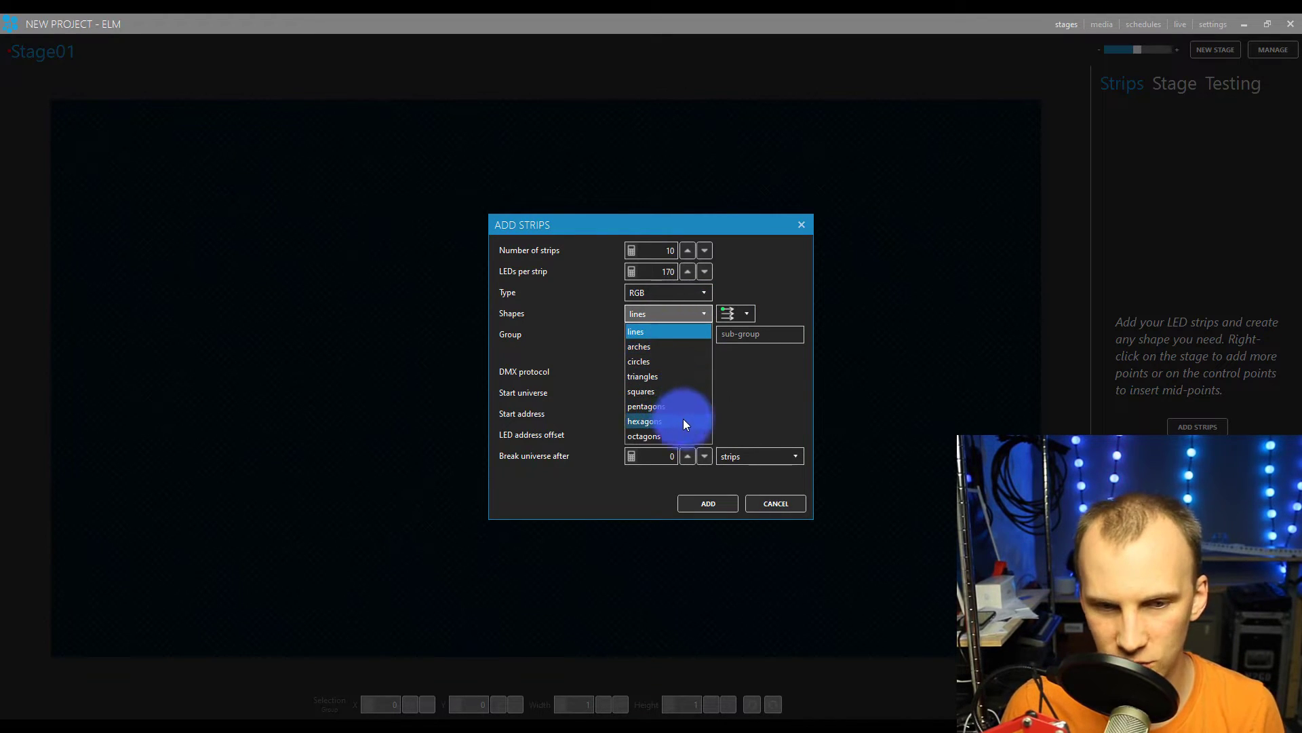
{"action": "left_click", "coordinate": [645, 421]}
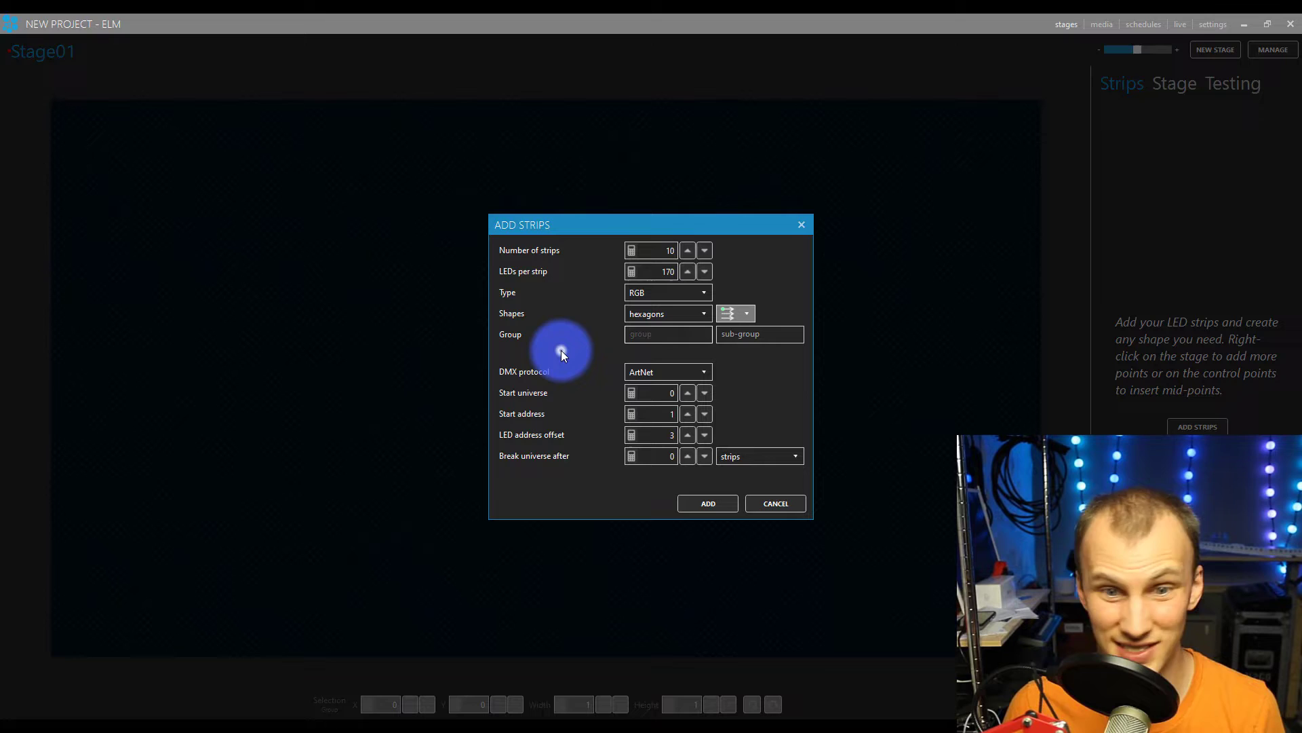
Step: Send the strips over sACN starting at universe 100 and add them
{"action": "left_click", "coordinate": [668, 371]}
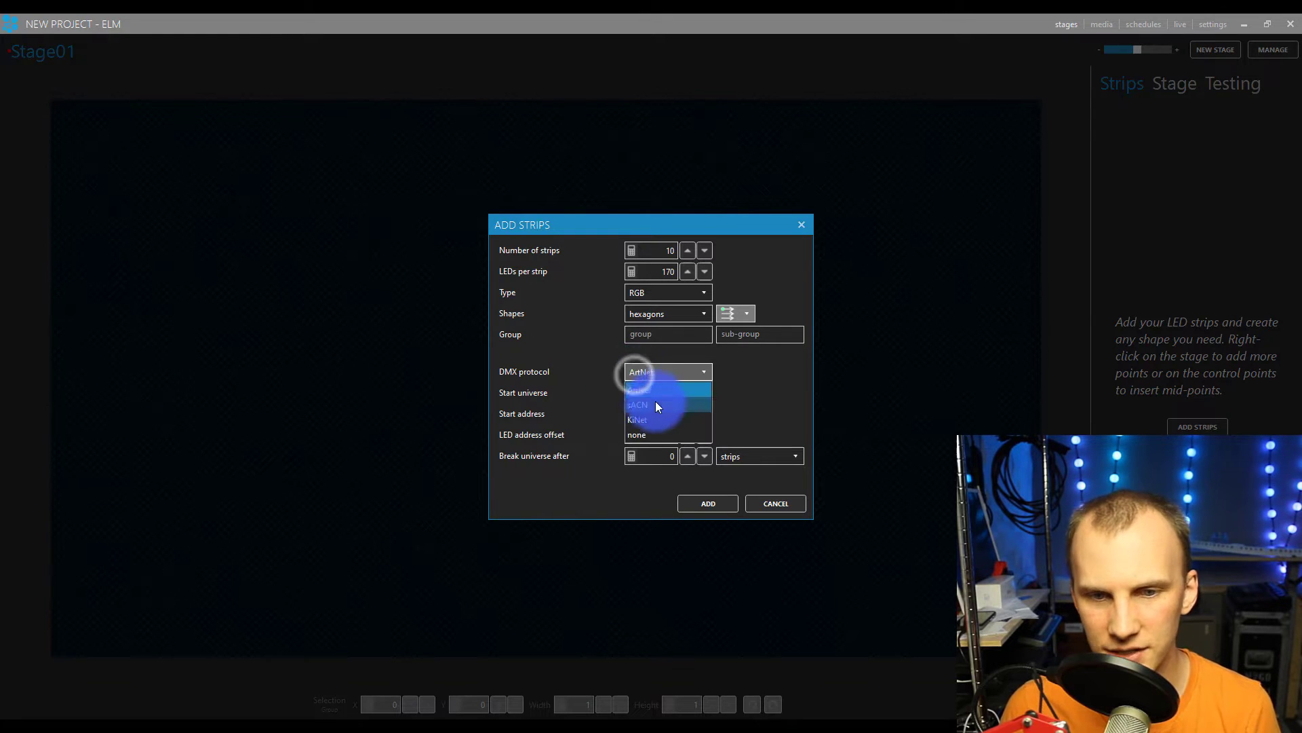
{"action": "left_click", "coordinate": [637, 404]}
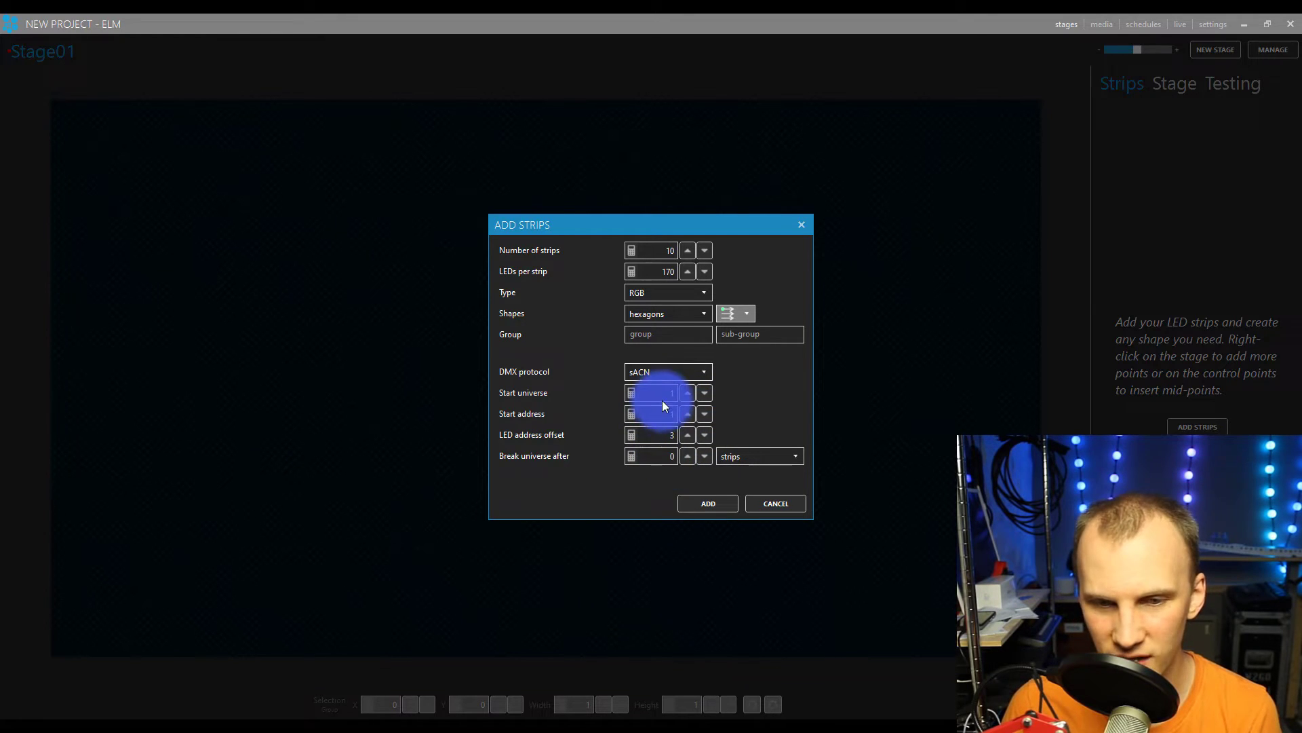
{"action": "left_click", "coordinate": [655, 392]}
{"action": "type", "text": "00"}
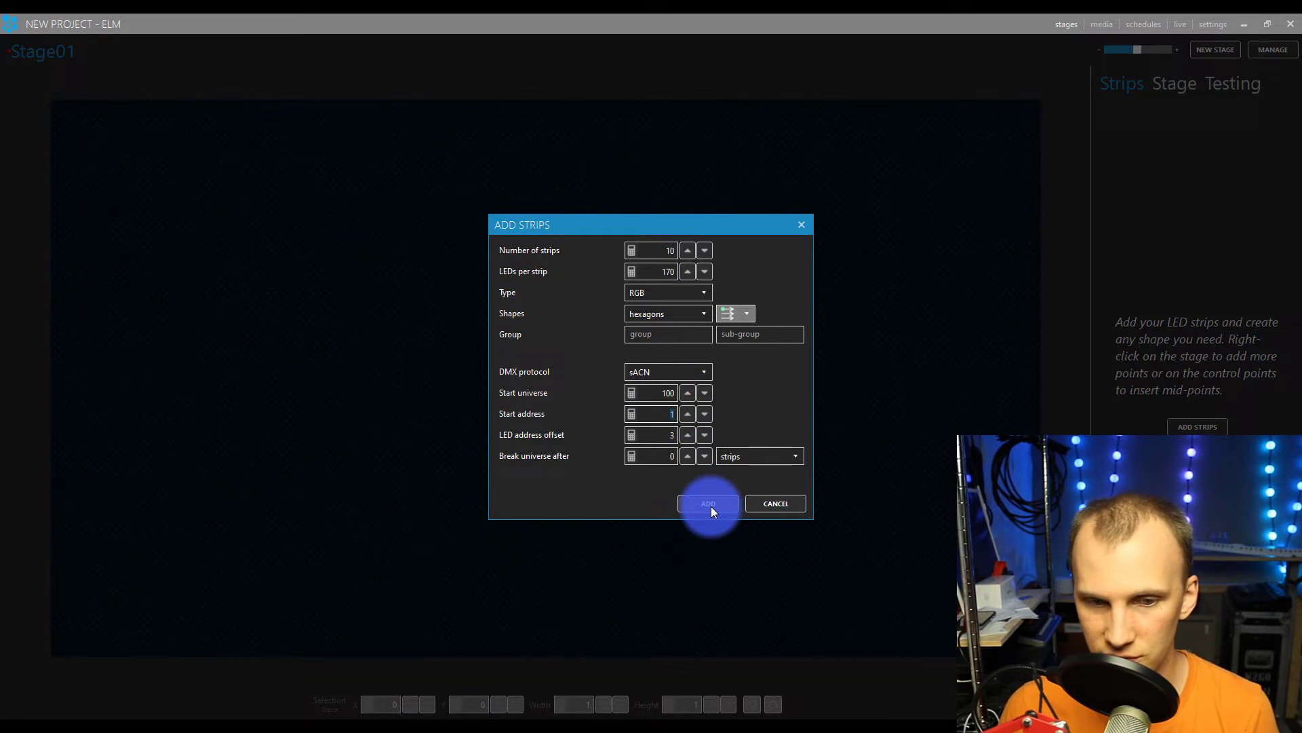
{"action": "left_click", "coordinate": [707, 502]}
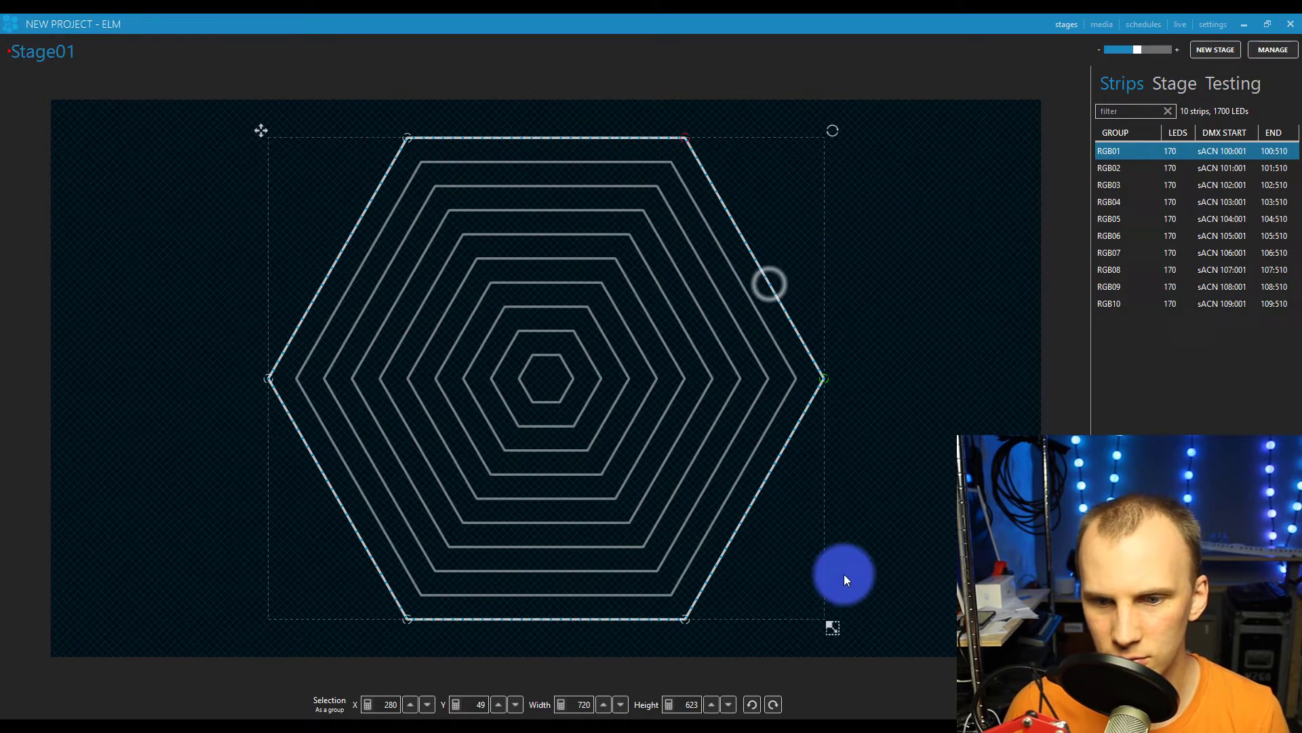
Step: Deselect the hexagon strips and open the media library listing the built-in clips
{"action": "left_click_drag", "start_coordinate": [843, 577], "coordinate": [324, 136]}
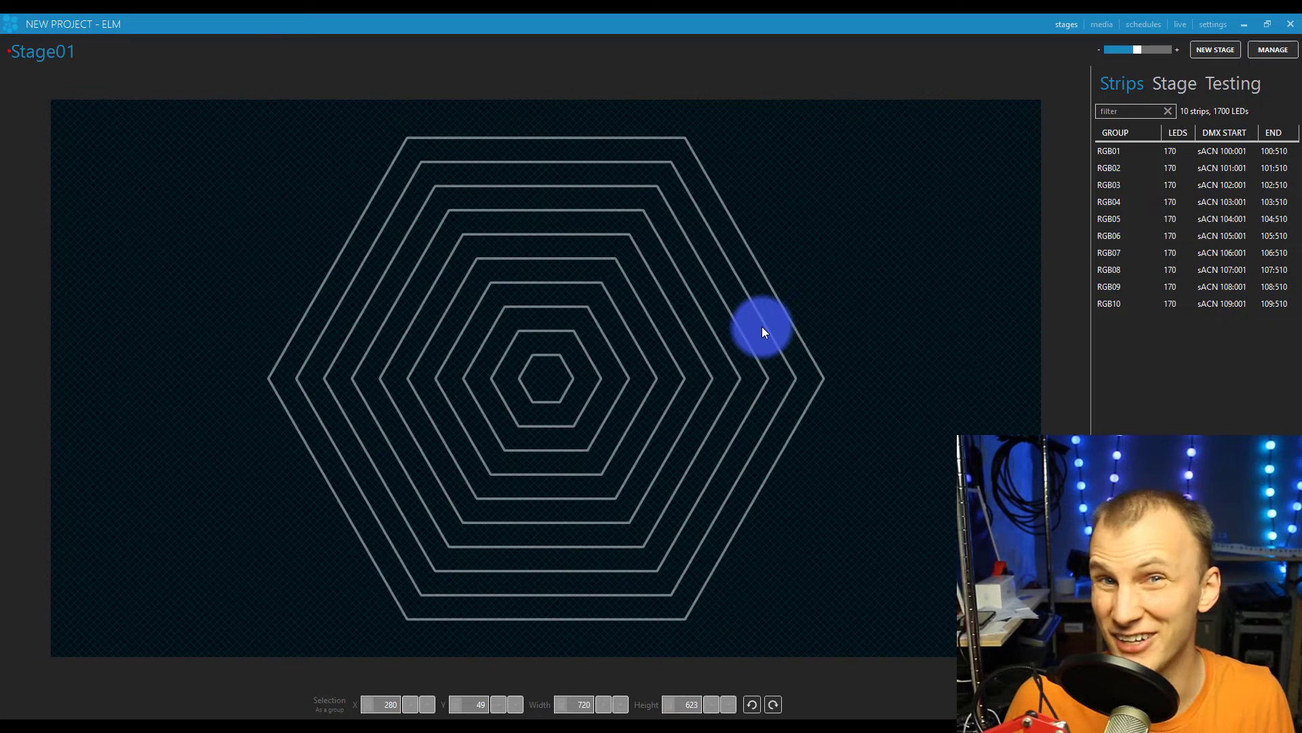
{"action": "mouse_move", "coordinate": [876, 270]}
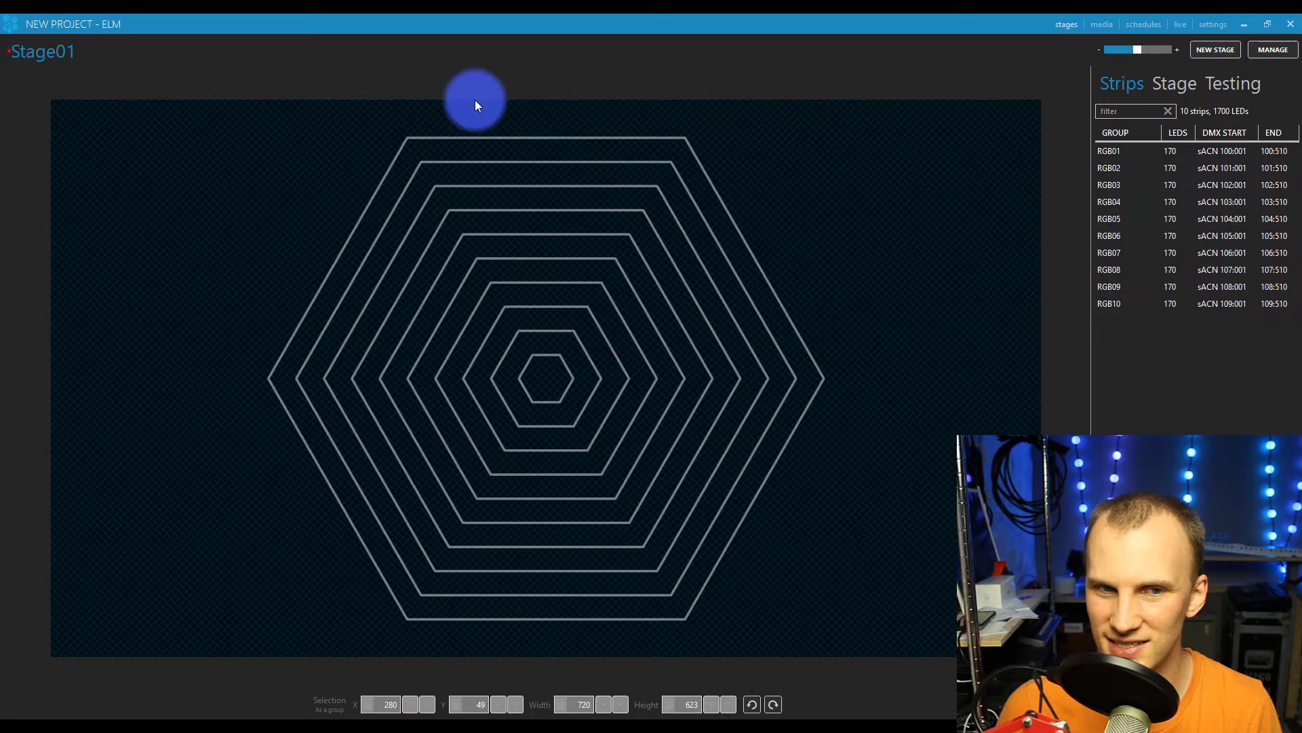
{"action": "mouse_move", "coordinate": [548, 120]}
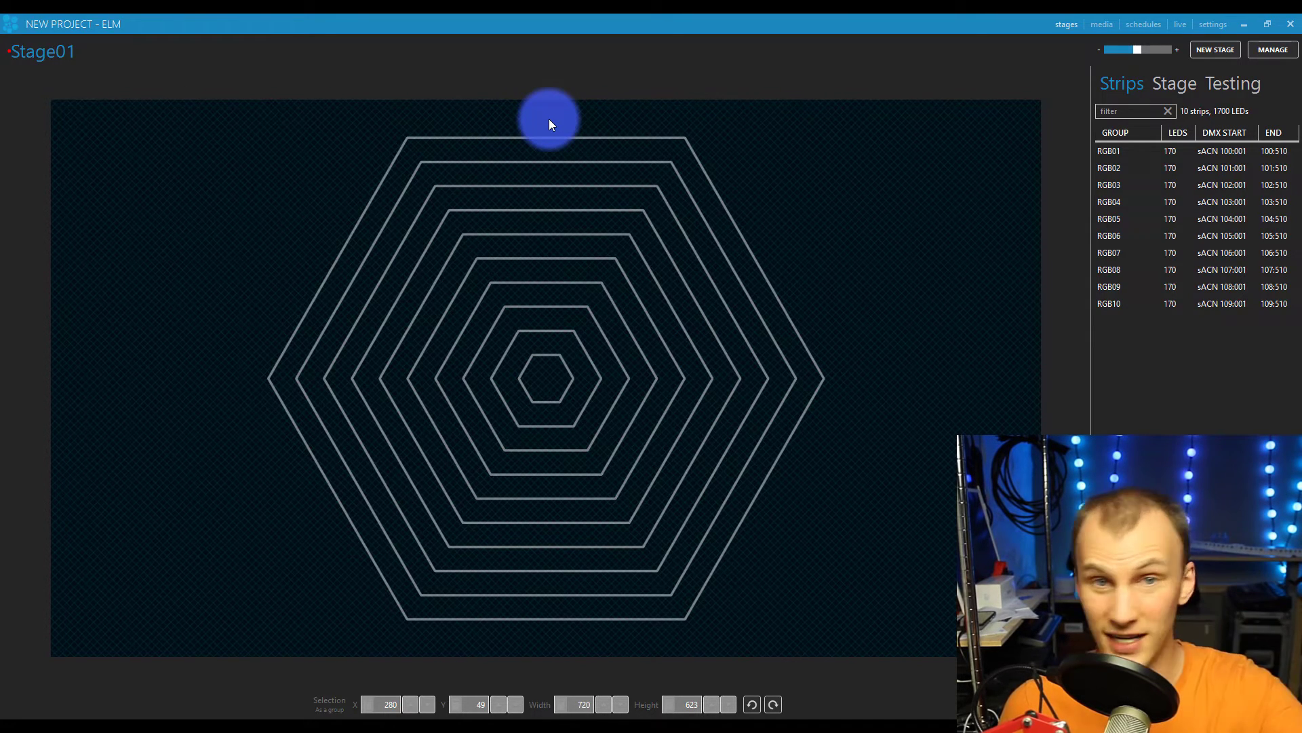
{"action": "mouse_move", "coordinate": [951, 43]}
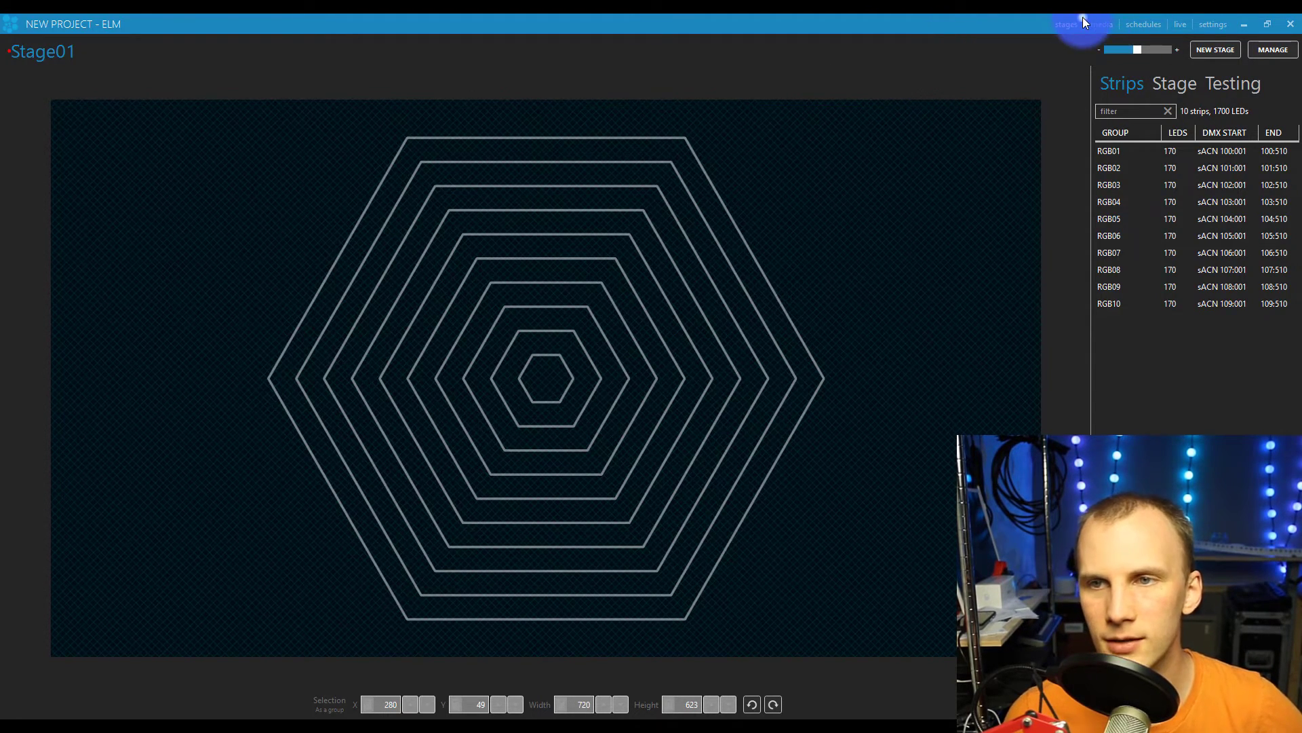
{"action": "left_click", "coordinate": [1102, 24]}
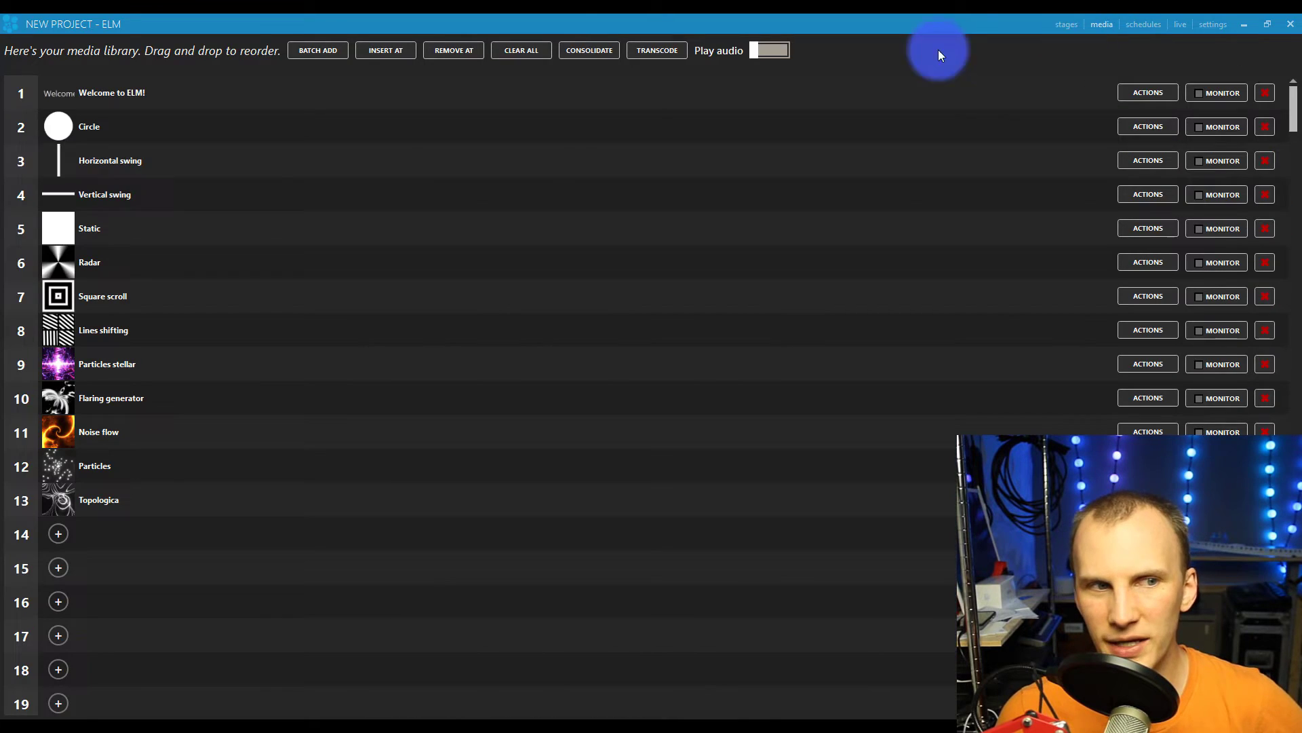
Step: For media slot 14, cancel the capture-device source and choose Effects instead
{"action": "left_click", "coordinate": [58, 533]}
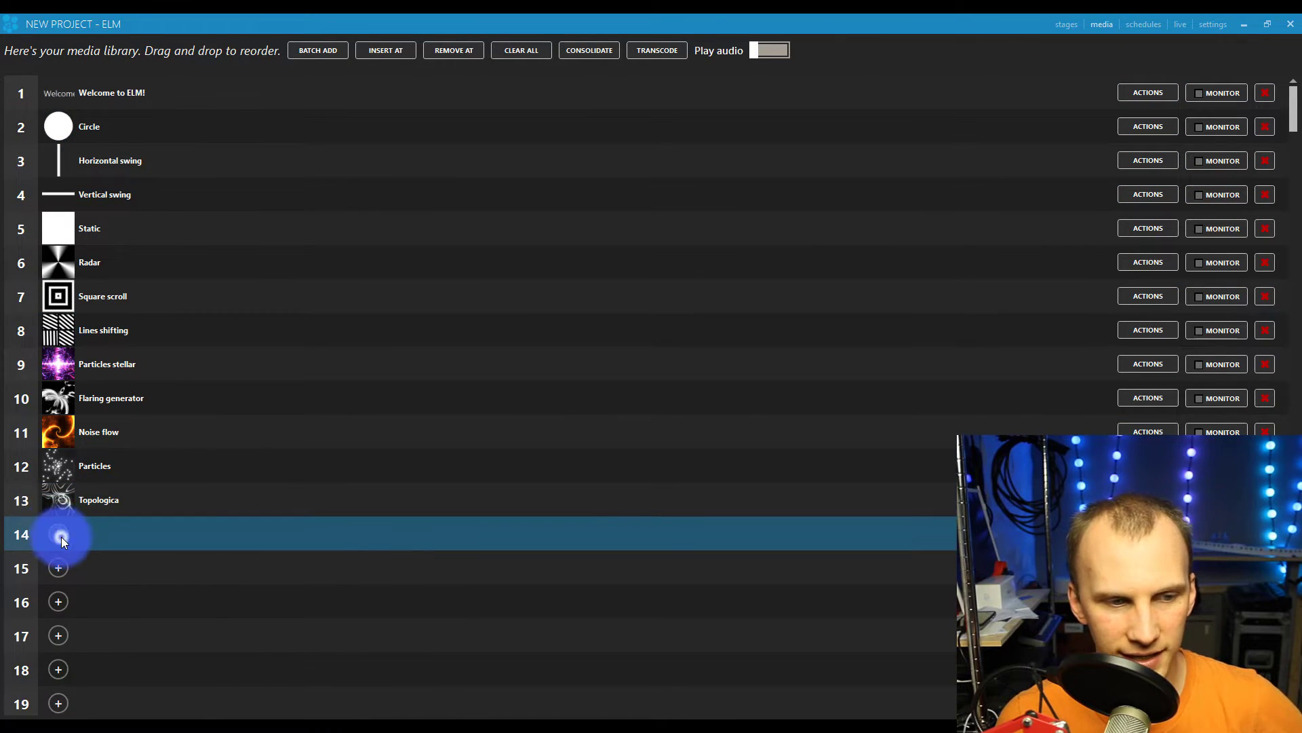
{"action": "left_click", "coordinate": [58, 534]}
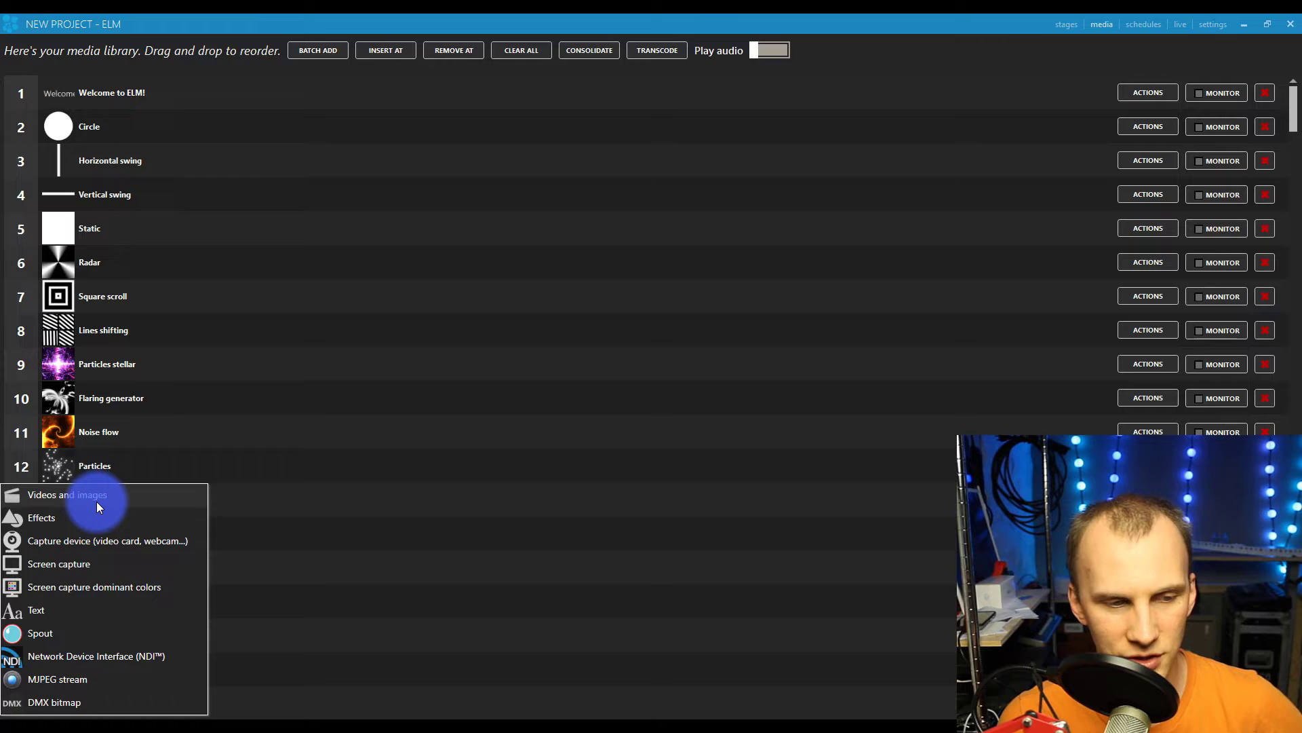
{"action": "mouse_move", "coordinate": [106, 518]}
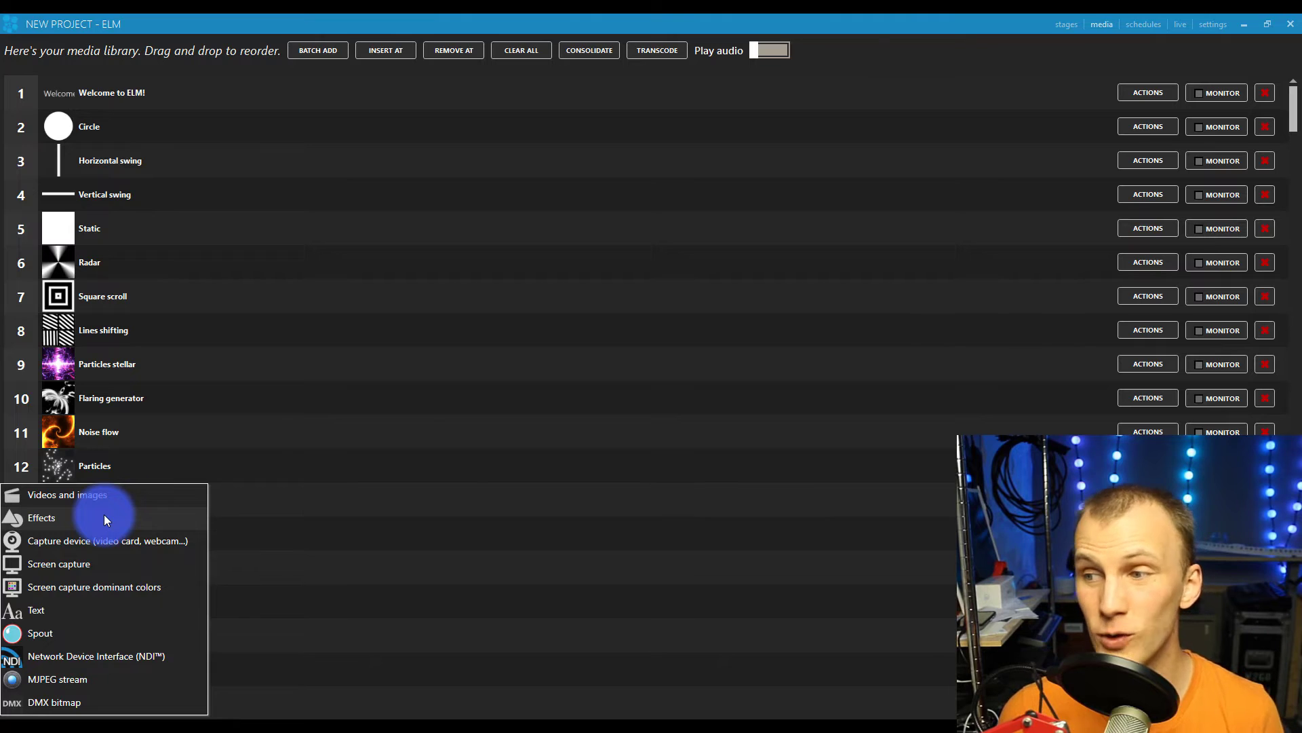
{"action": "mouse_move", "coordinate": [129, 633]}
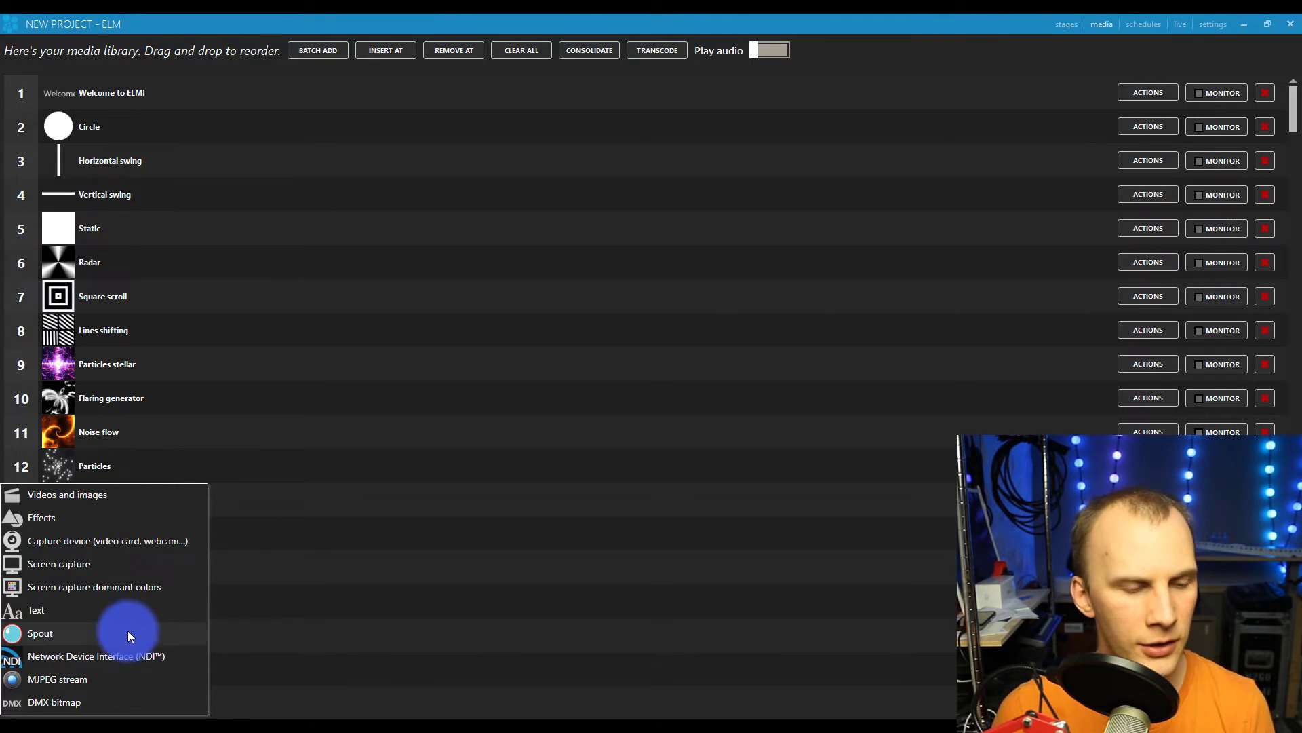
{"action": "mouse_move", "coordinate": [123, 679]}
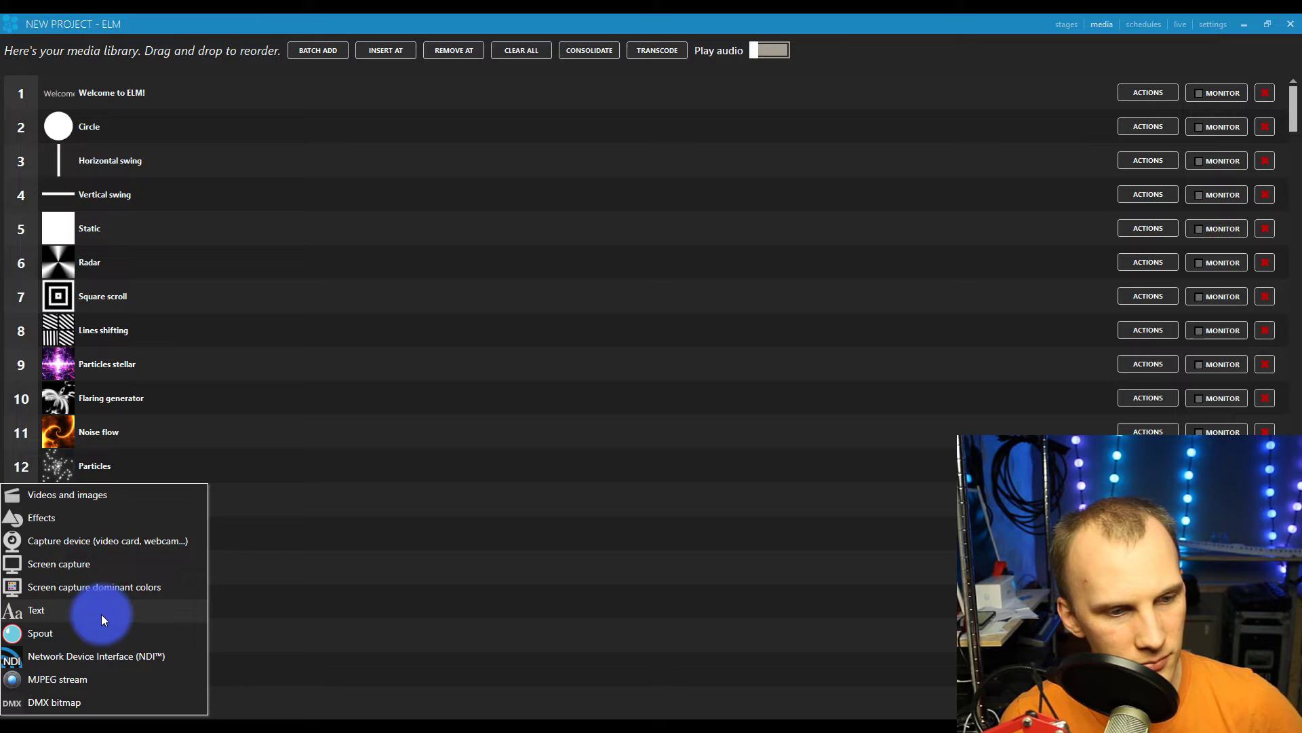
{"action": "mouse_move", "coordinate": [126, 662]}
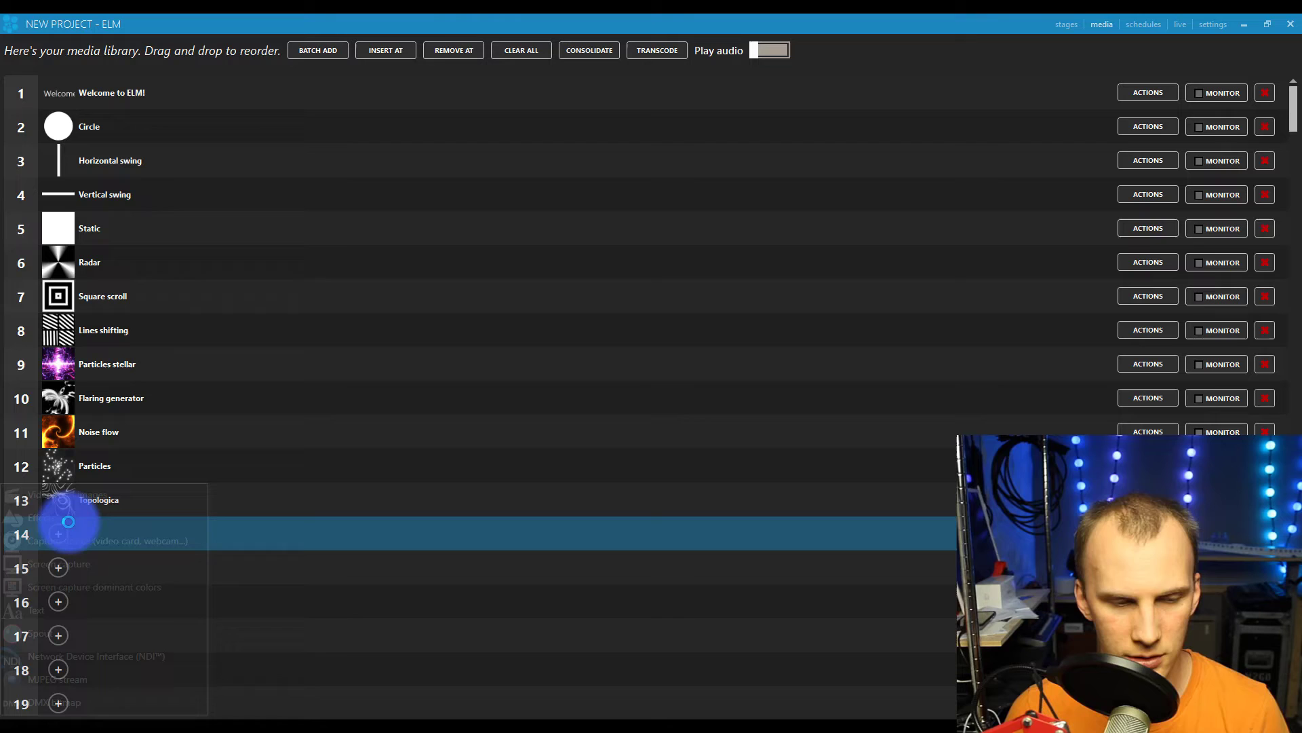
{"action": "left_click", "coordinate": [116, 540]}
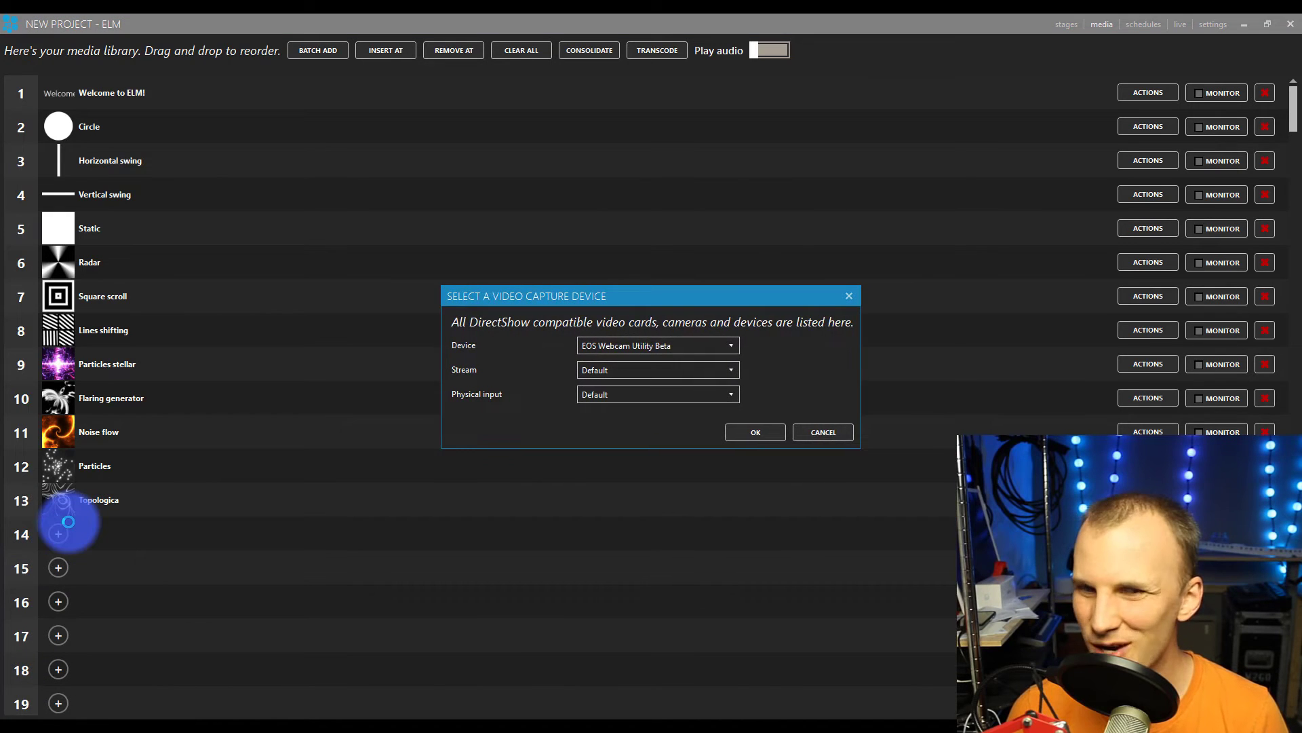
{"action": "left_click", "coordinate": [821, 432]}
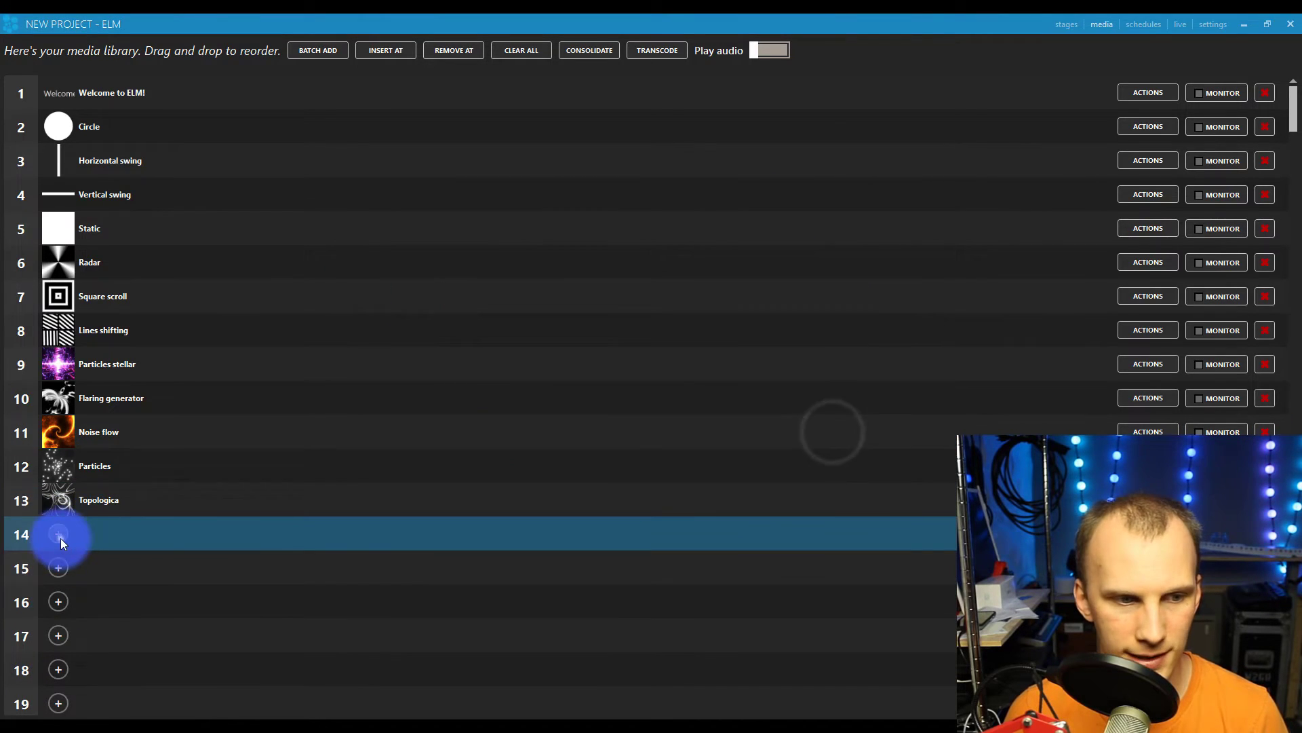
{"action": "left_click", "coordinate": [57, 534]}
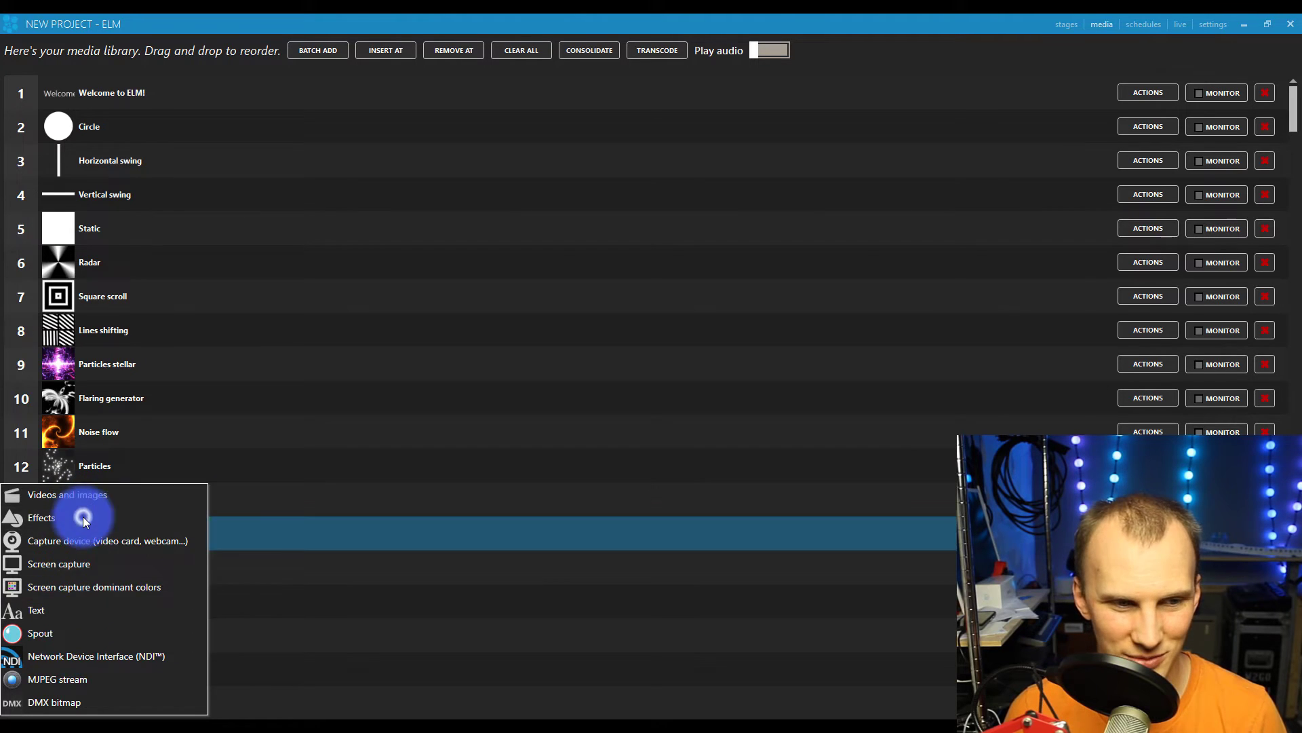
{"action": "left_click", "coordinate": [40, 517]}
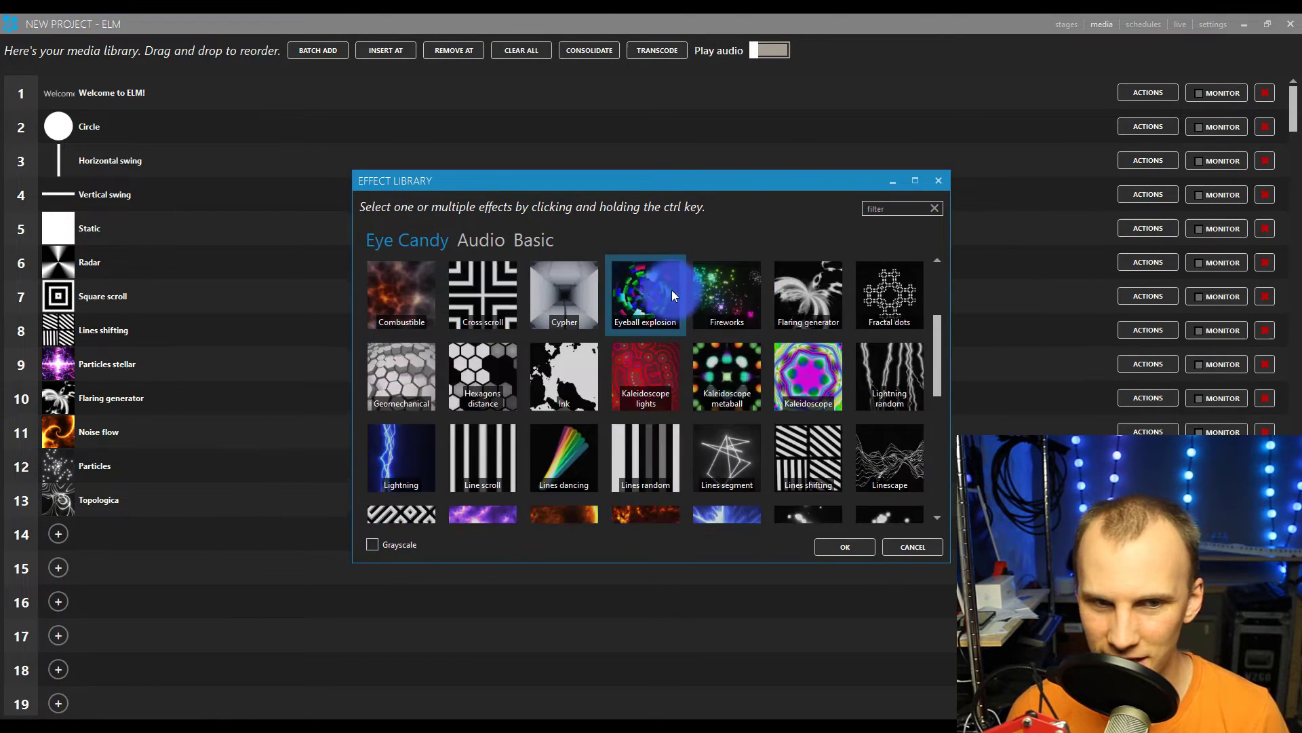
Step: Add the Trainpoints effect to slot 14 and switch to the live playback page
{"action": "left_click", "coordinate": [484, 240]}
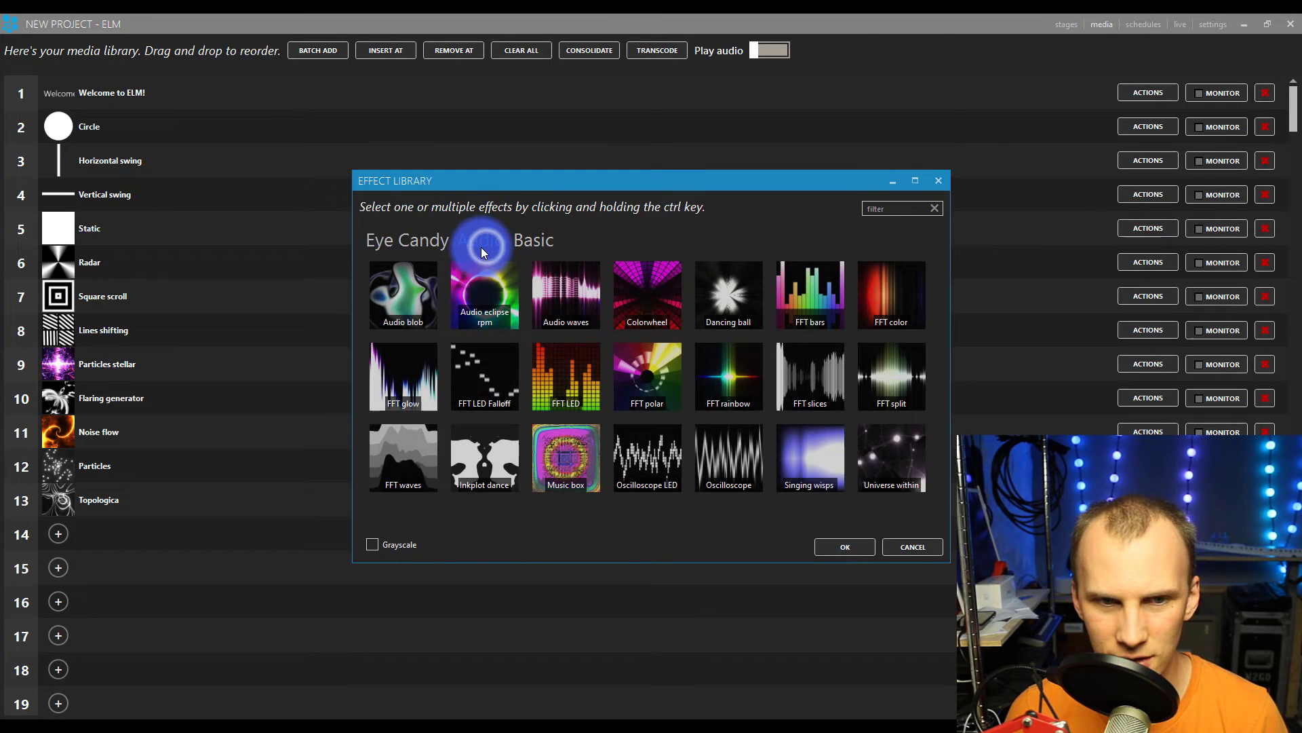
{"action": "left_click", "coordinate": [480, 240]}
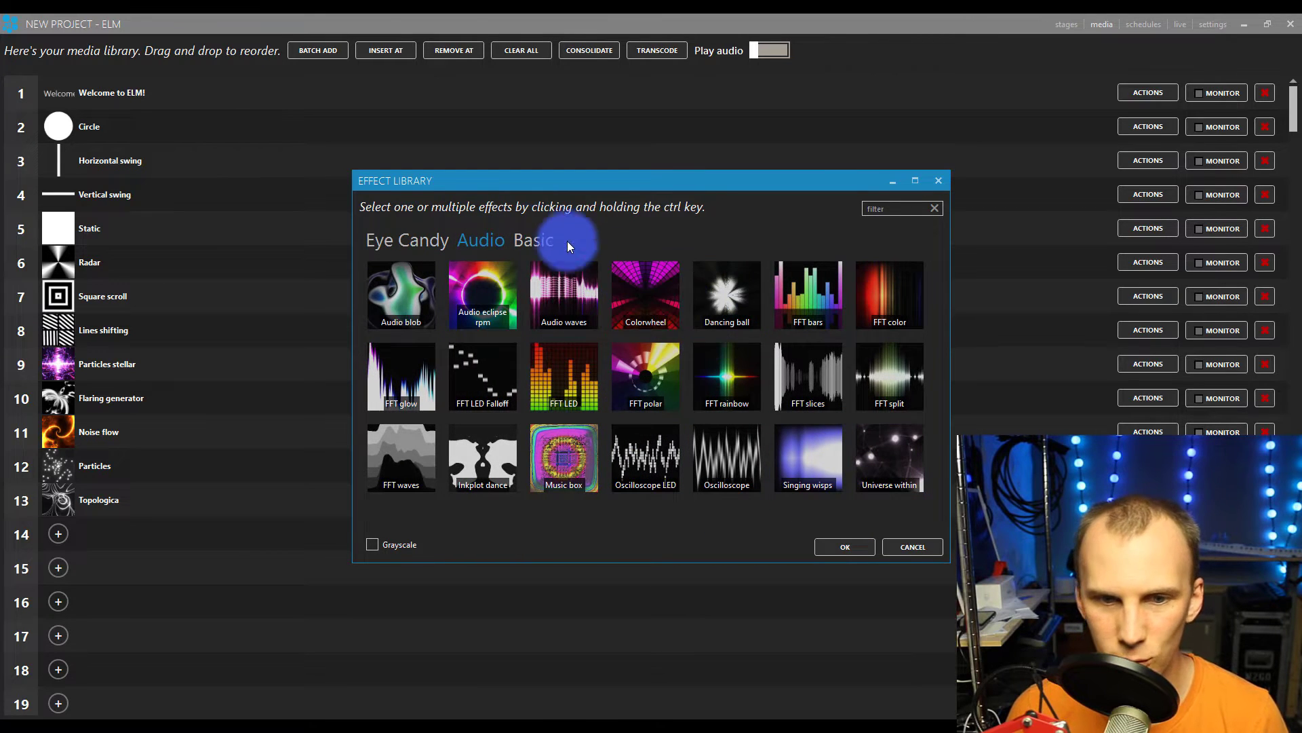
{"action": "left_click", "coordinate": [407, 240]}
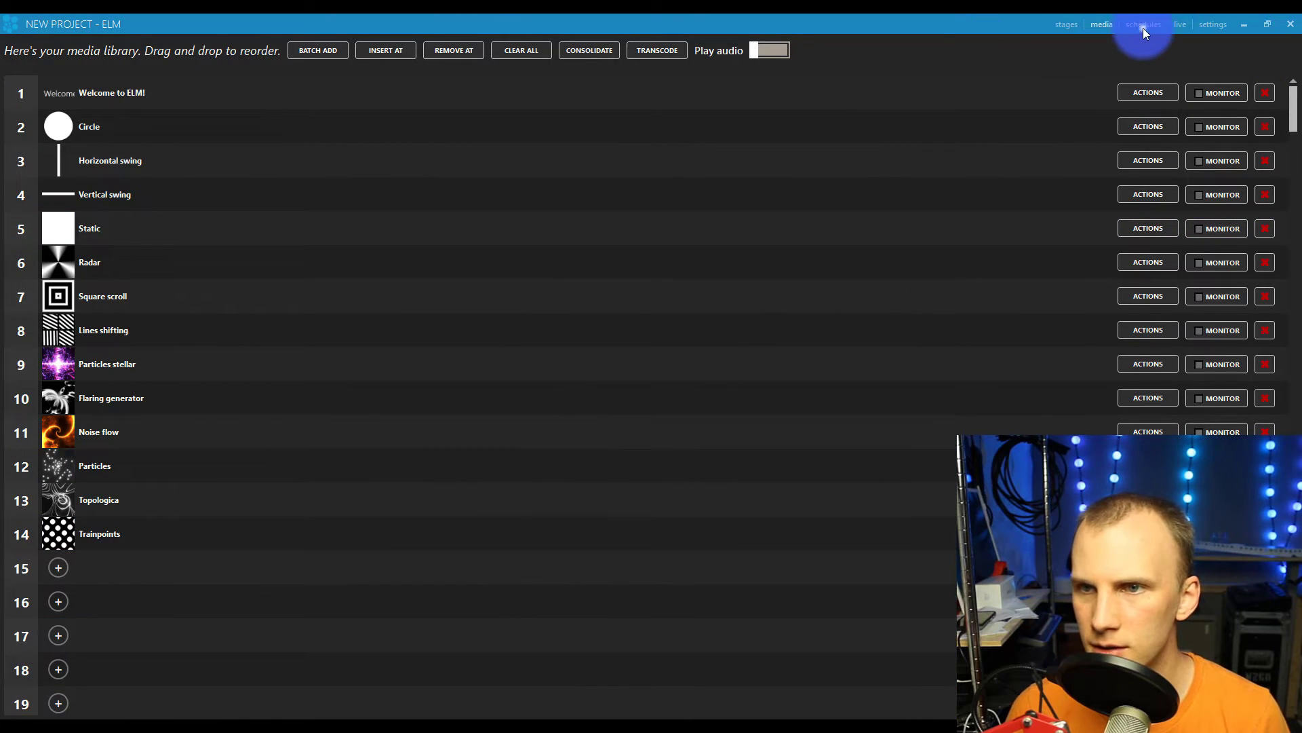
{"action": "left_click", "coordinate": [1143, 25]}
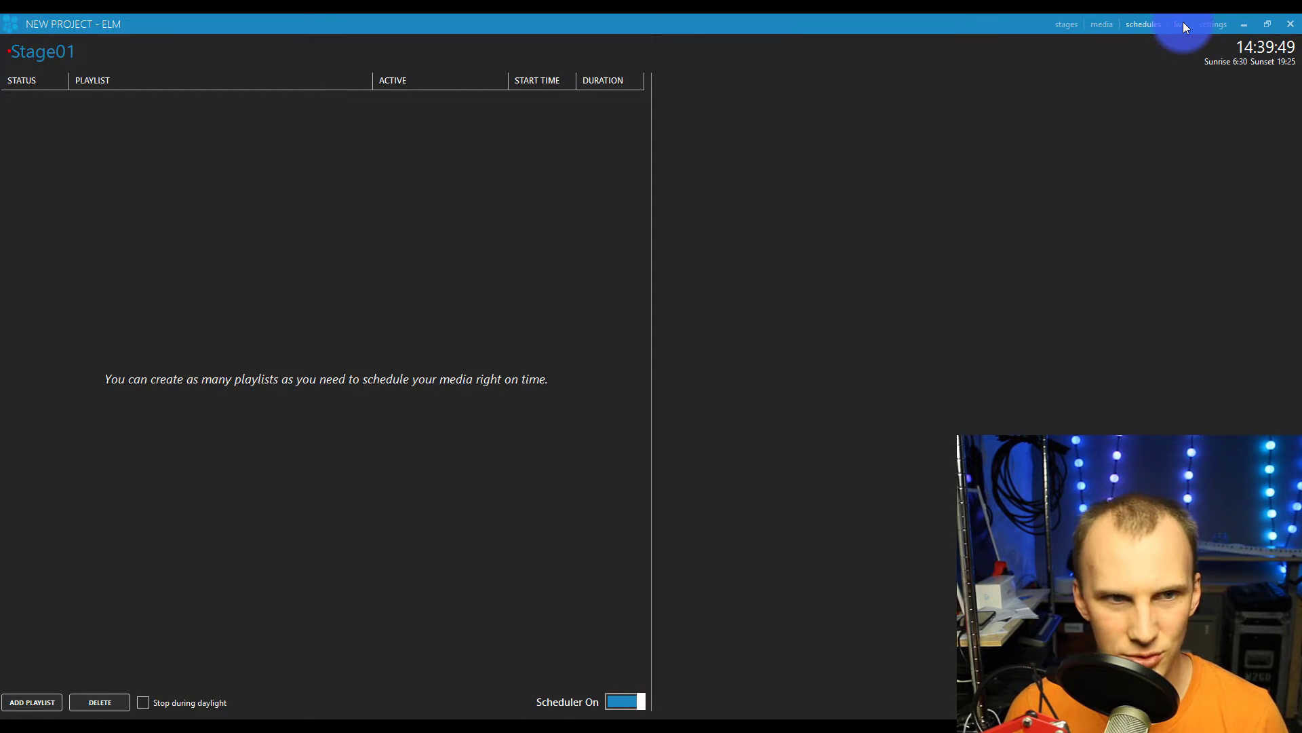
{"action": "left_click", "coordinate": [1181, 25]}
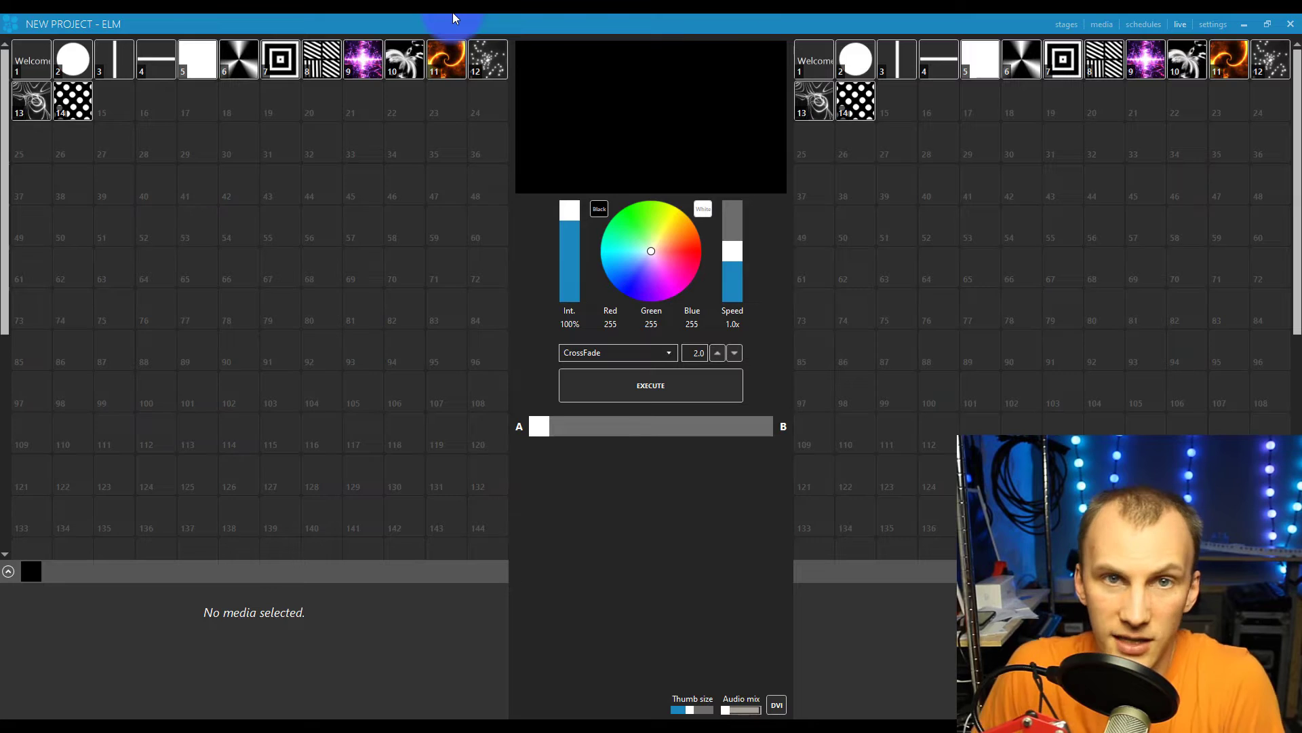
Step: Load Particles on deck A and Trainpoints on deck B, crossfading between them
{"action": "left_click", "coordinate": [486, 59]}
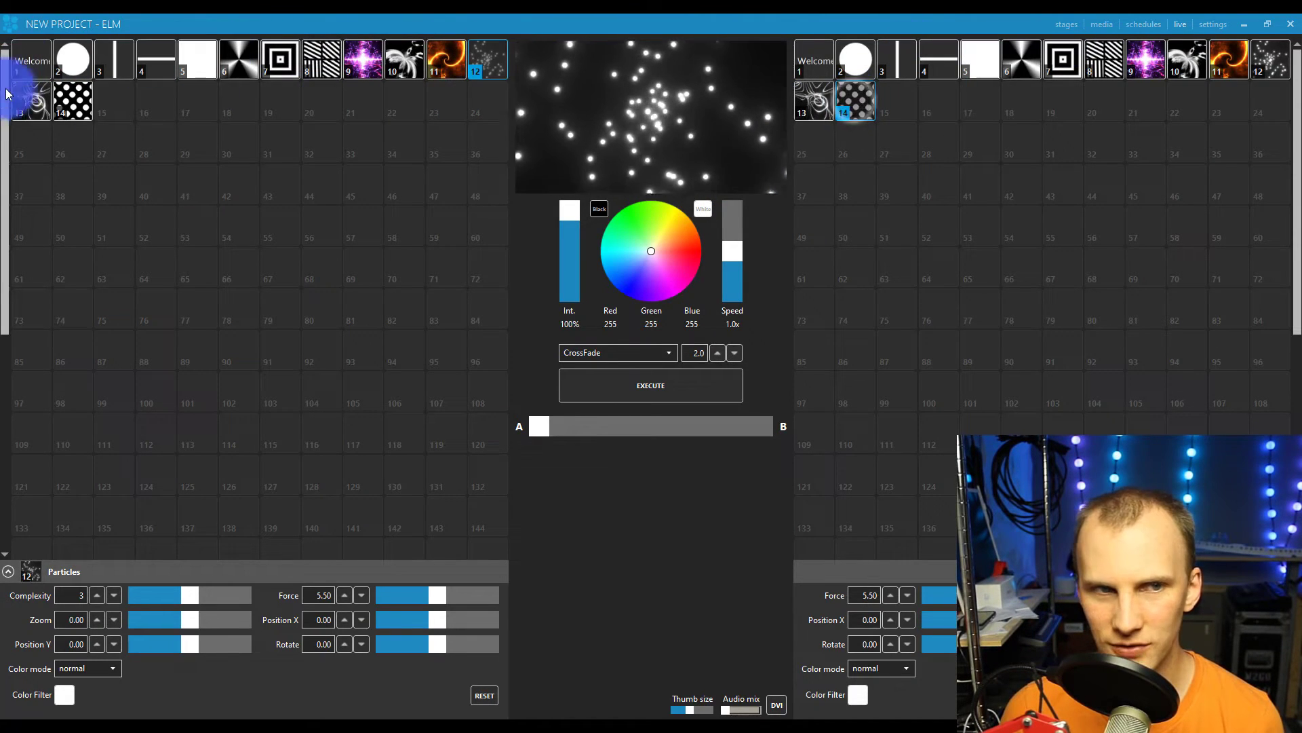
{"action": "left_click", "coordinate": [538, 425]}
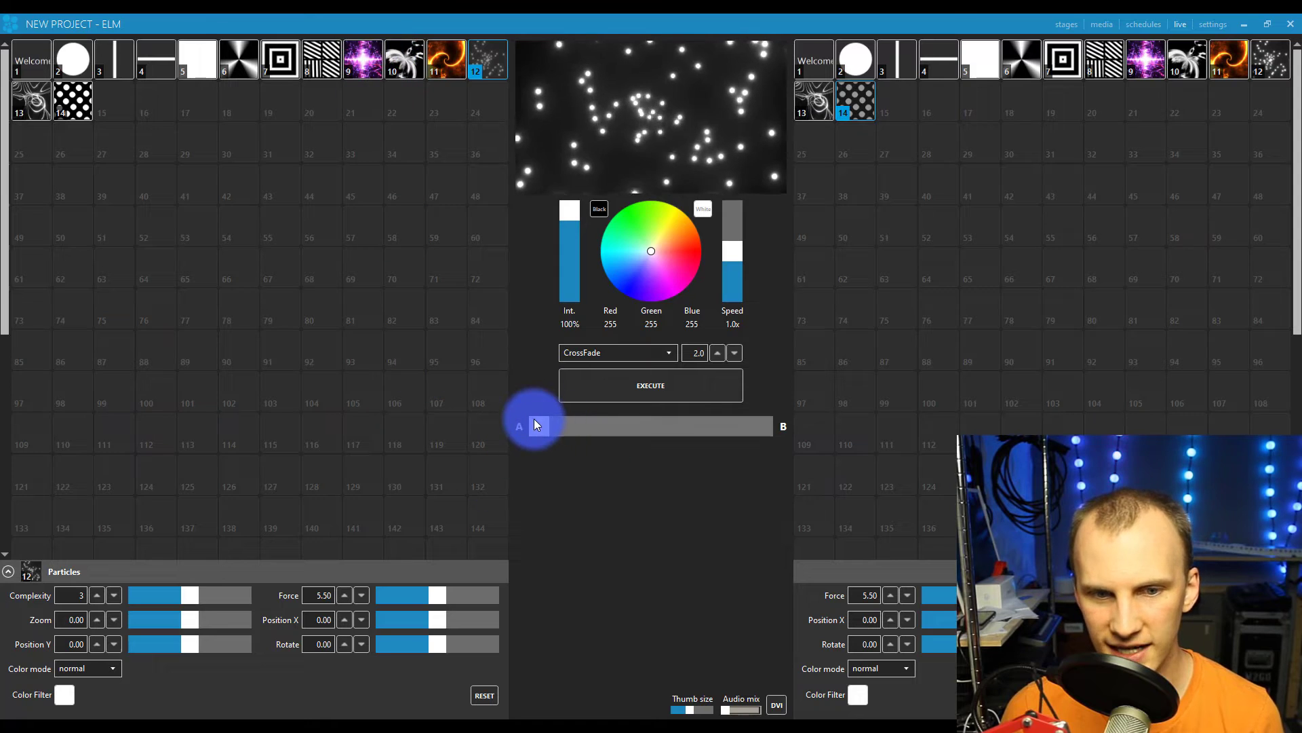
{"action": "left_click_drag", "start_coordinate": [541, 426], "coordinate": [619, 425]}
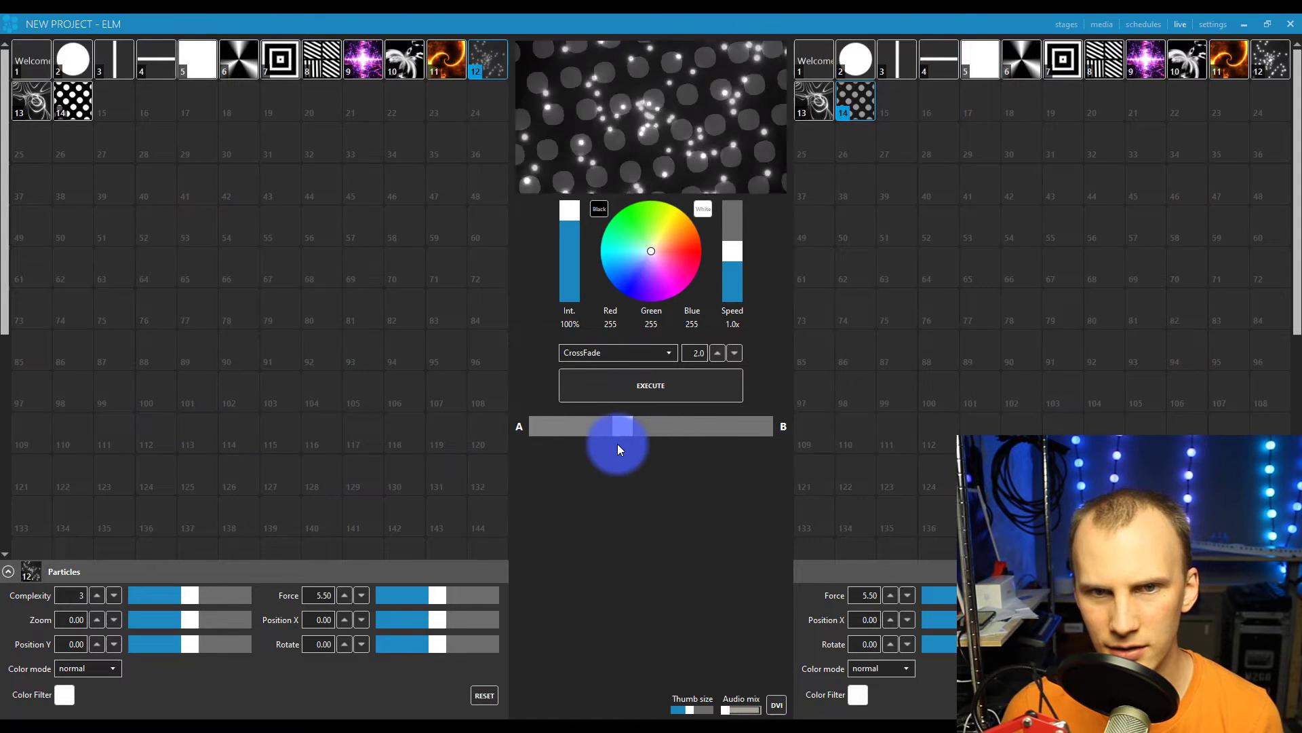
{"action": "left_click", "coordinate": [651, 384]}
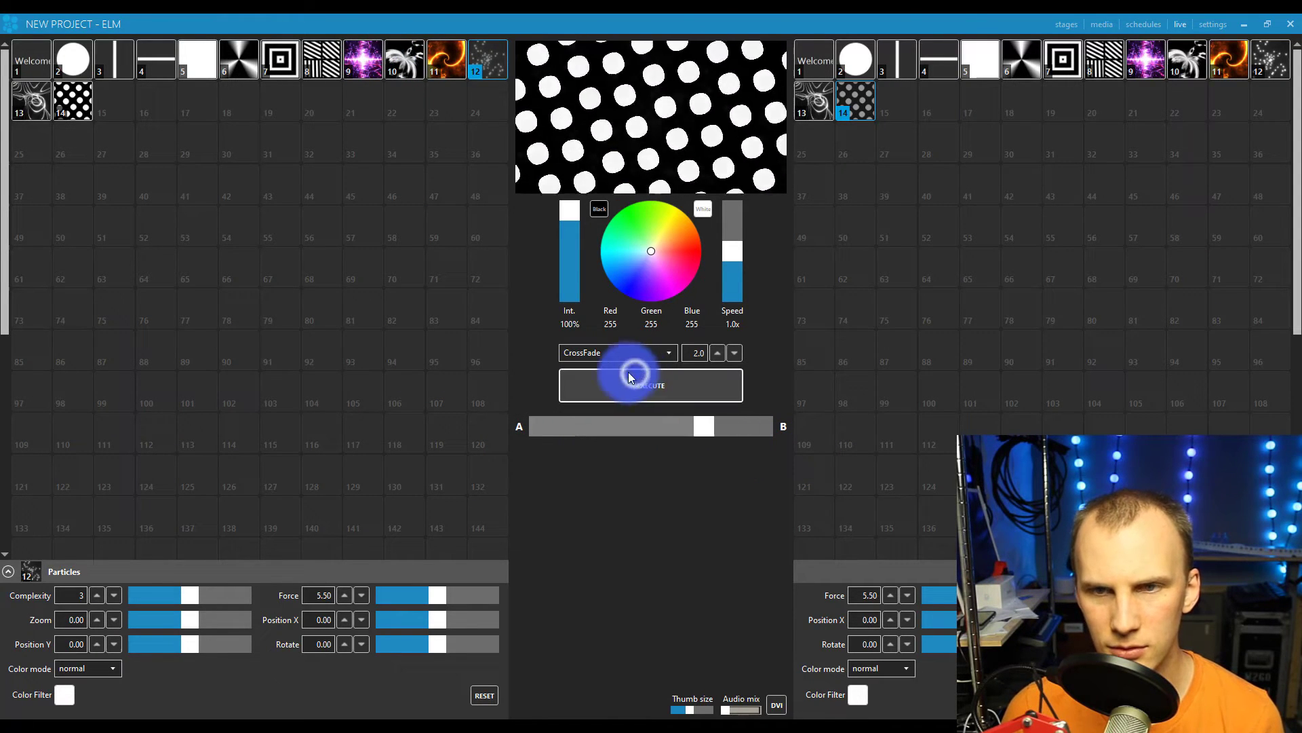
{"action": "left_click", "coordinate": [651, 384]}
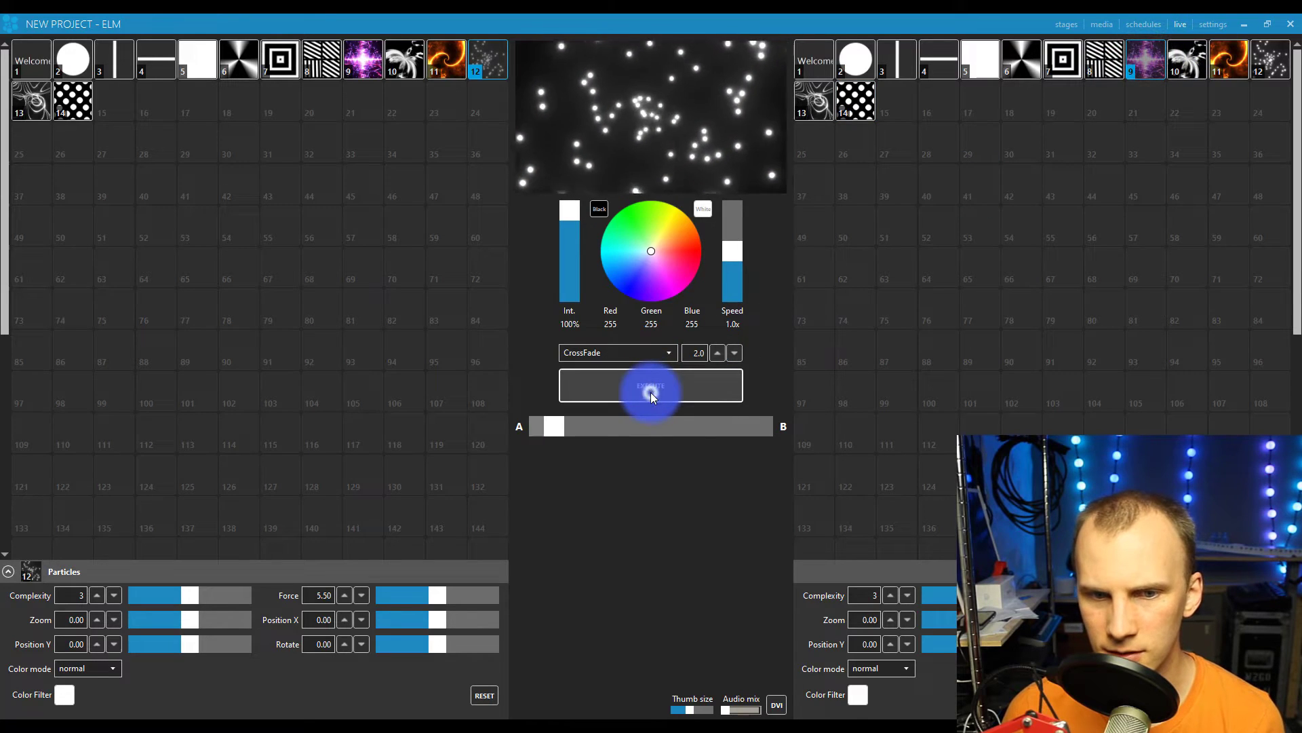
{"action": "left_click", "coordinate": [651, 385]}
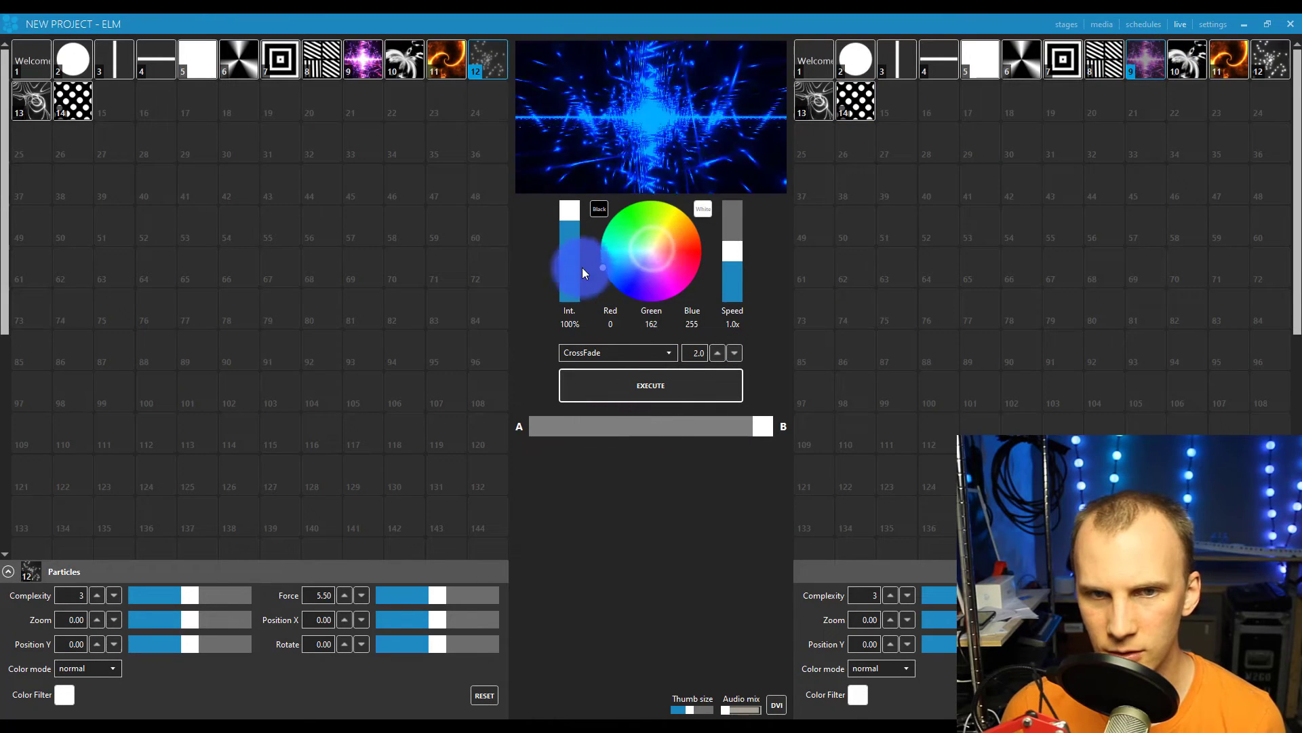
Step: Tint the live output yellow-green and set playback speed to 1.5x
{"action": "left_click", "coordinate": [641, 259]}
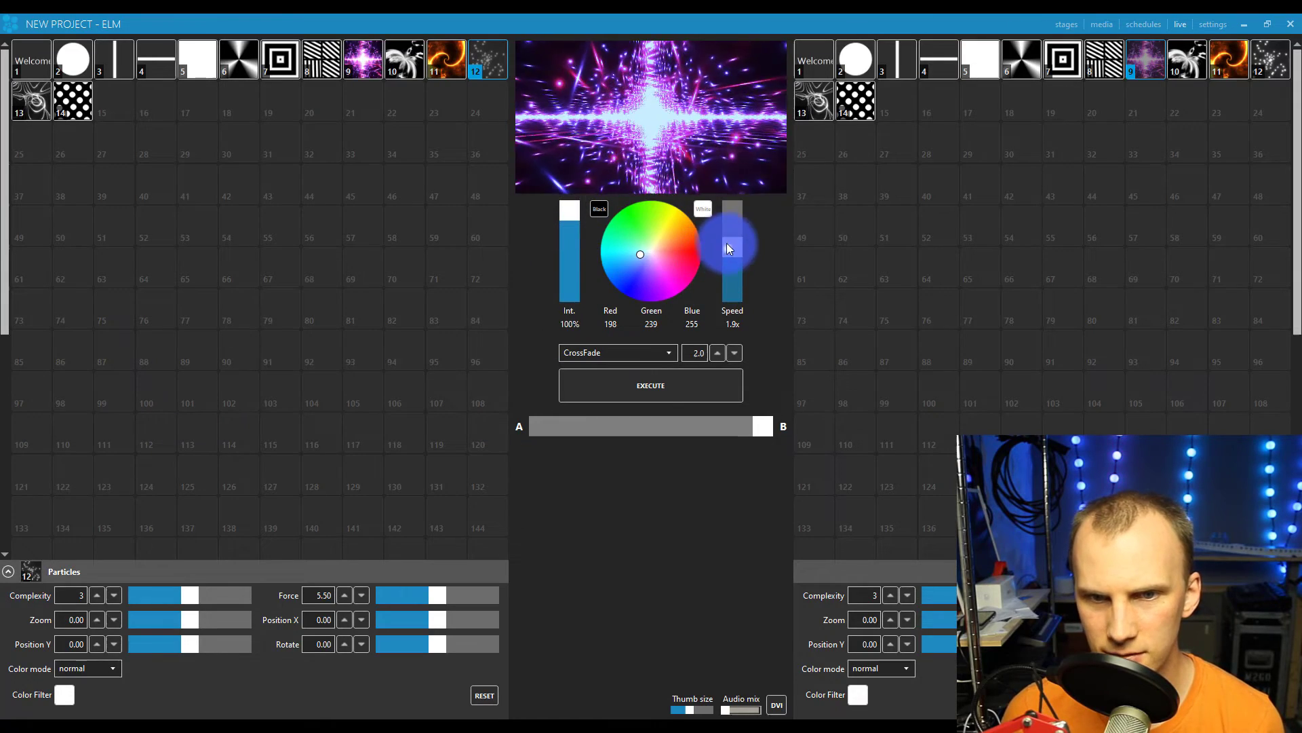
{"action": "left_click_drag", "start_coordinate": [732, 249], "coordinate": [732, 220]}
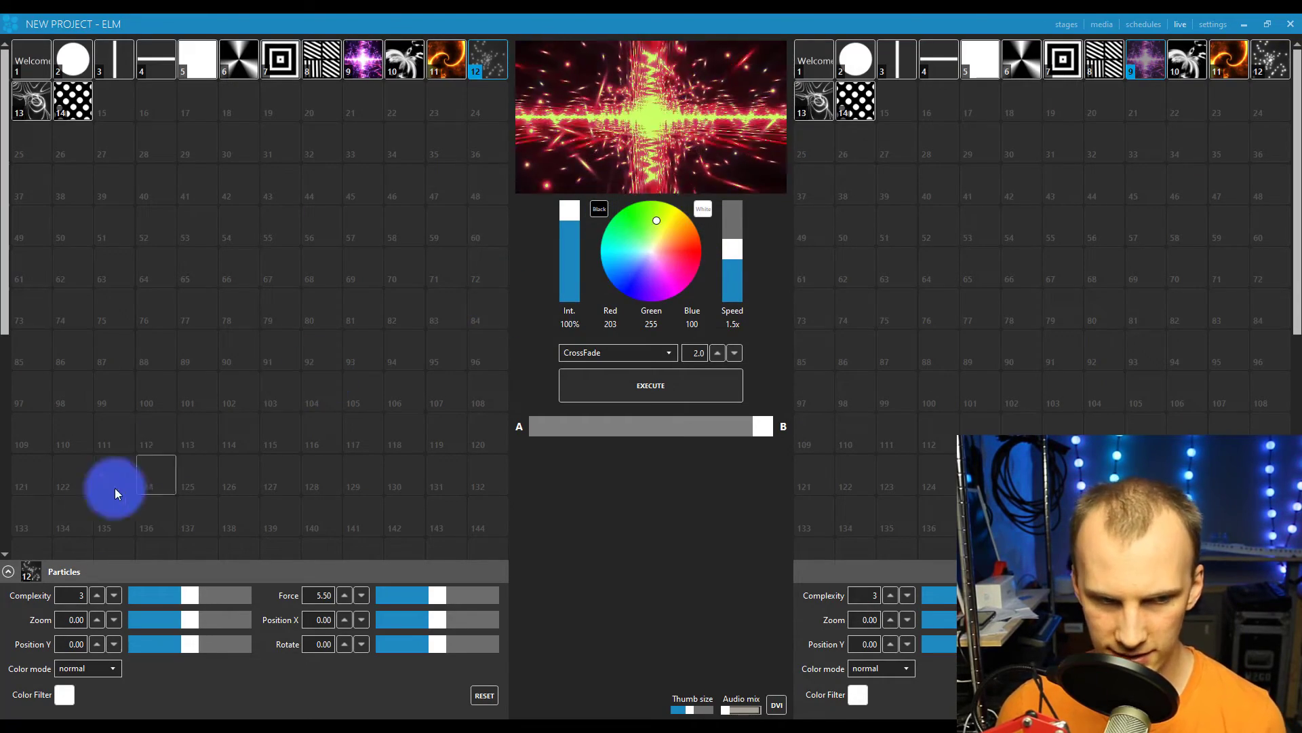
{"action": "left_click", "coordinate": [96, 590]}
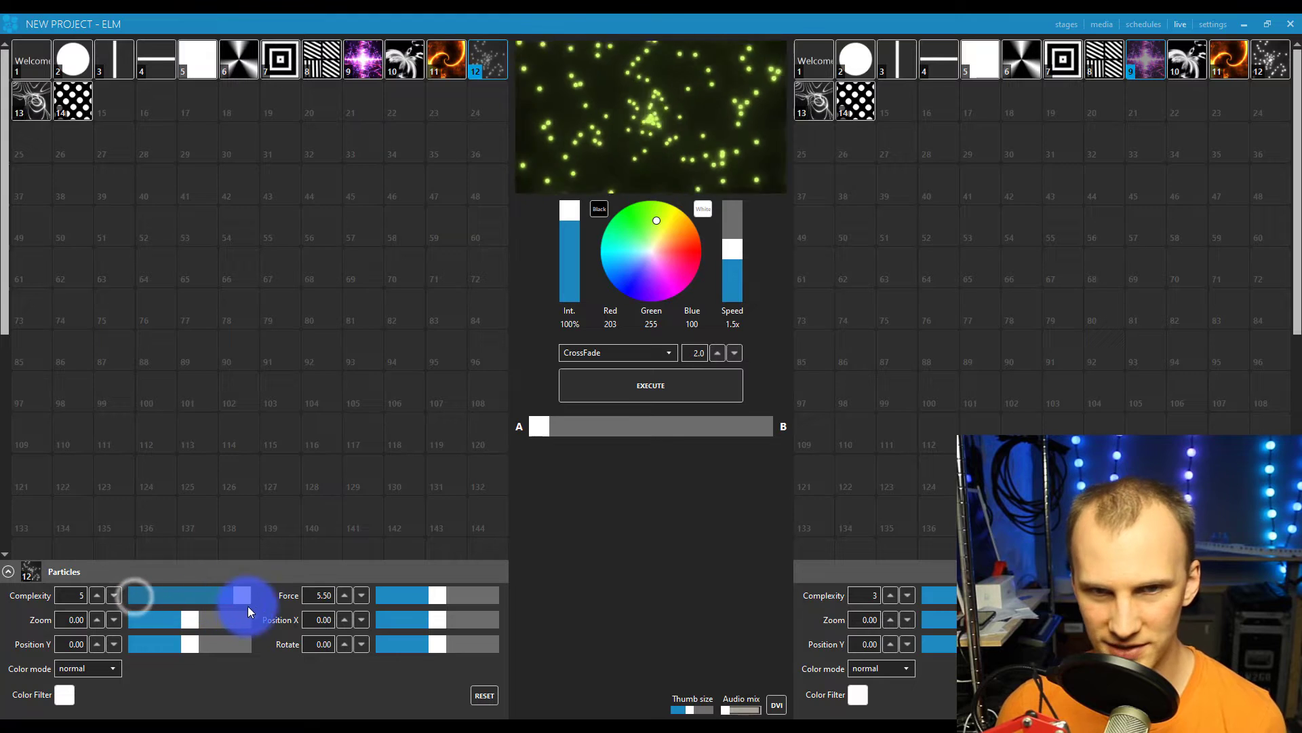
Step: Set Particles complexity 5, zoom 0.83, position Y −0.33, then view stage and settings overview
{"action": "left_click_drag", "start_coordinate": [245, 595], "coordinate": [178, 618]}
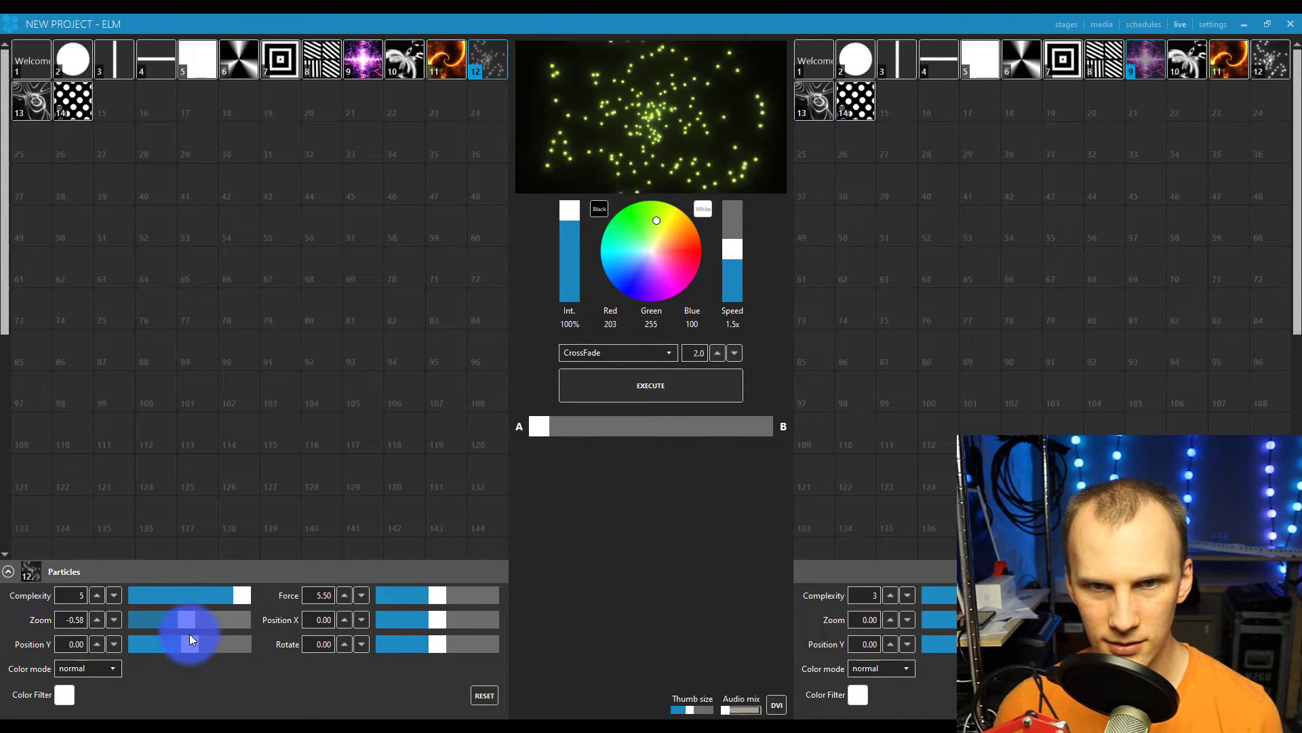
{"action": "left_click_drag", "start_coordinate": [187, 639], "coordinate": [195, 644]}
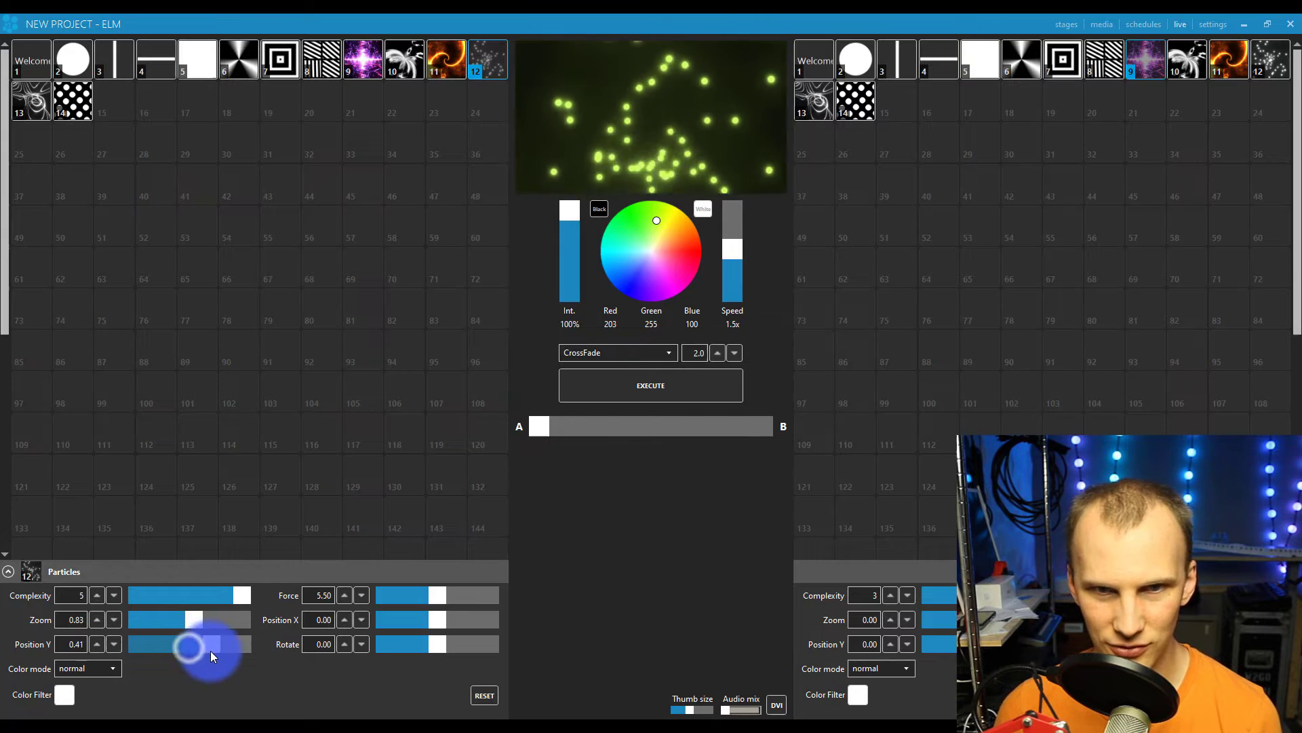
{"action": "left_click_drag", "start_coordinate": [192, 644], "coordinate": [166, 643]}
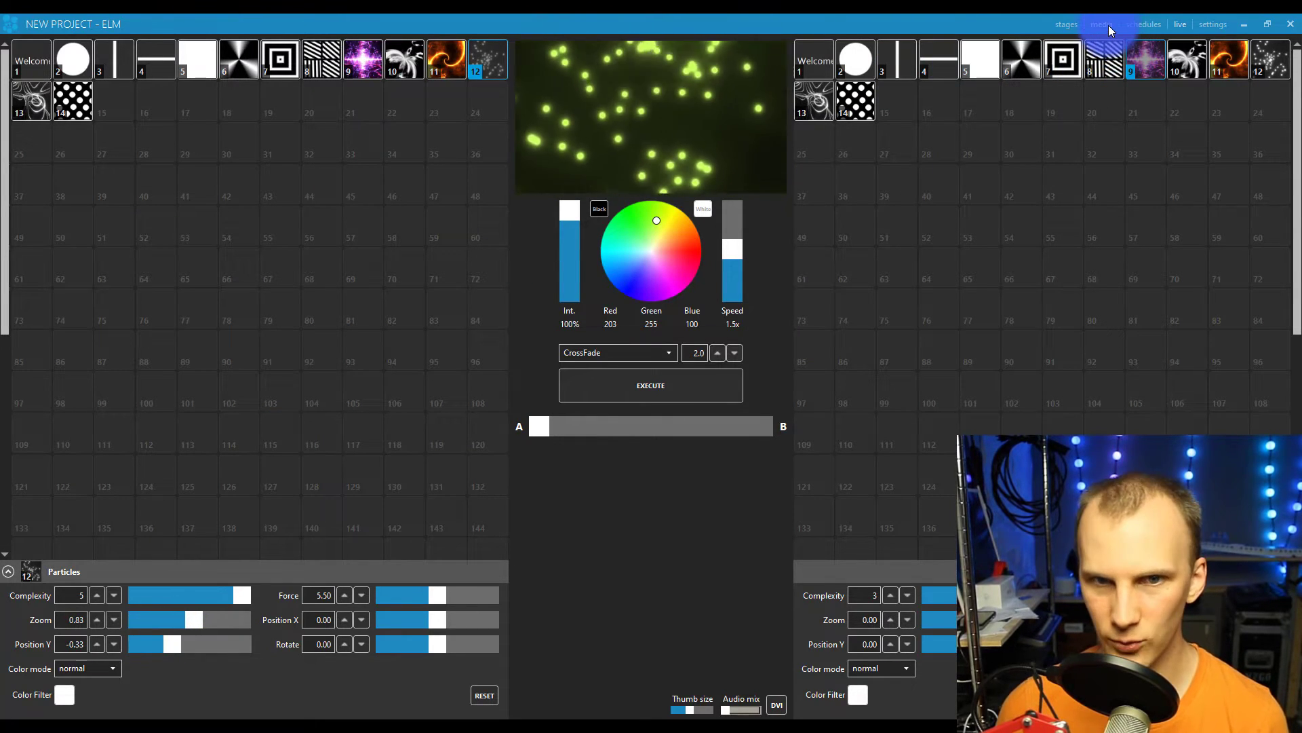
{"action": "left_click", "coordinate": [1066, 25]}
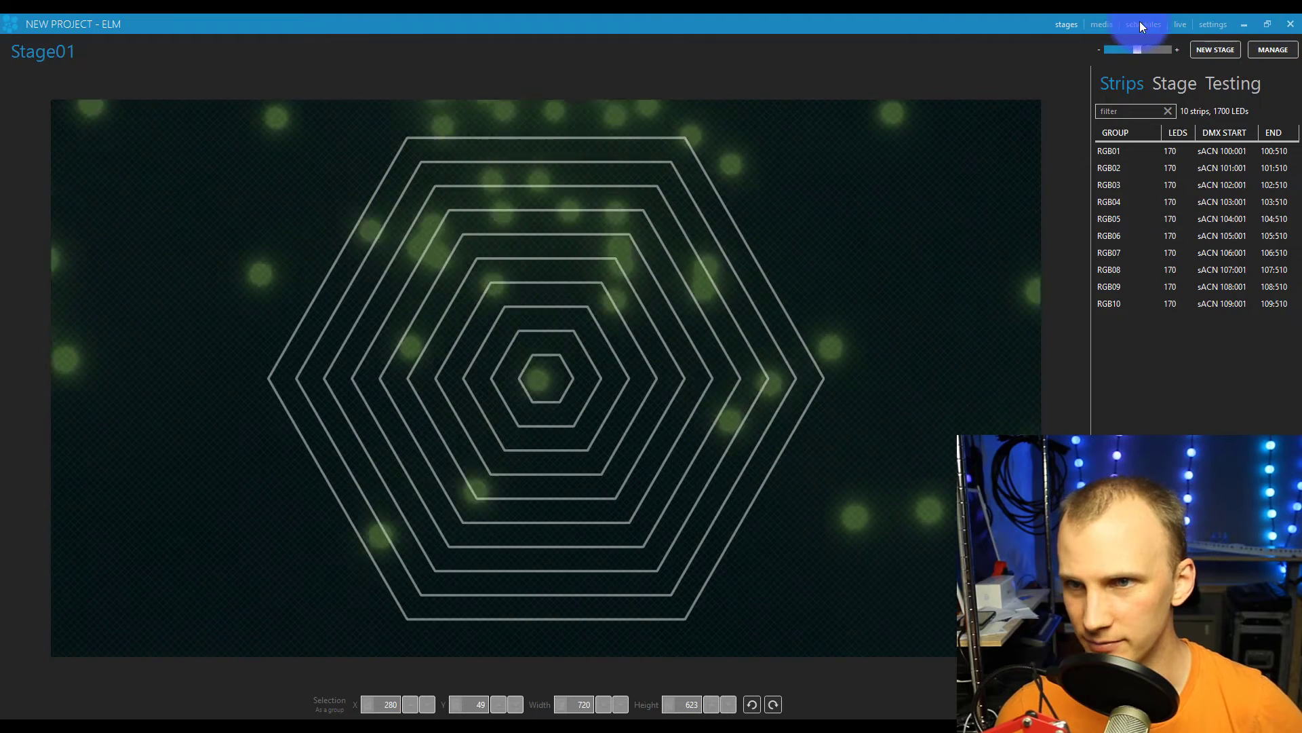
{"action": "left_click", "coordinate": [1213, 23]}
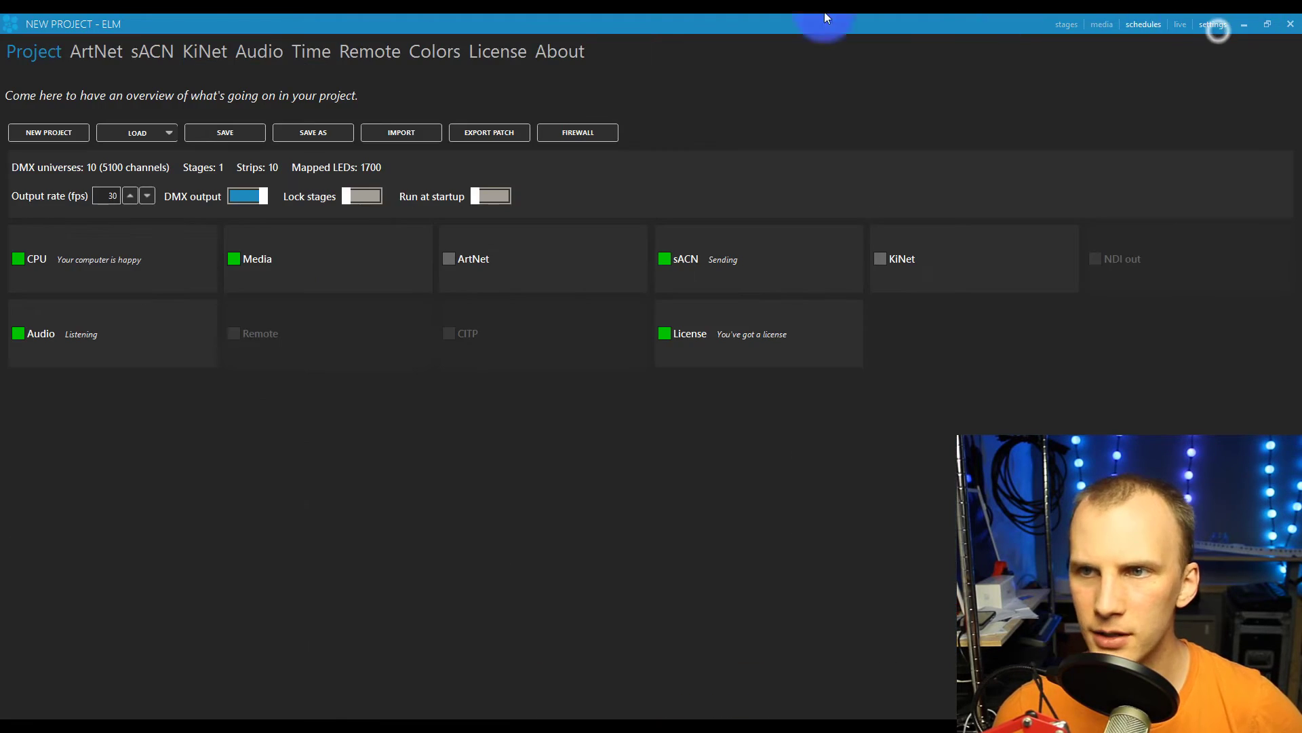
Step: Set remote DMX input to sACN at address 365 with extended fixture mode
{"action": "left_click", "coordinate": [369, 51]}
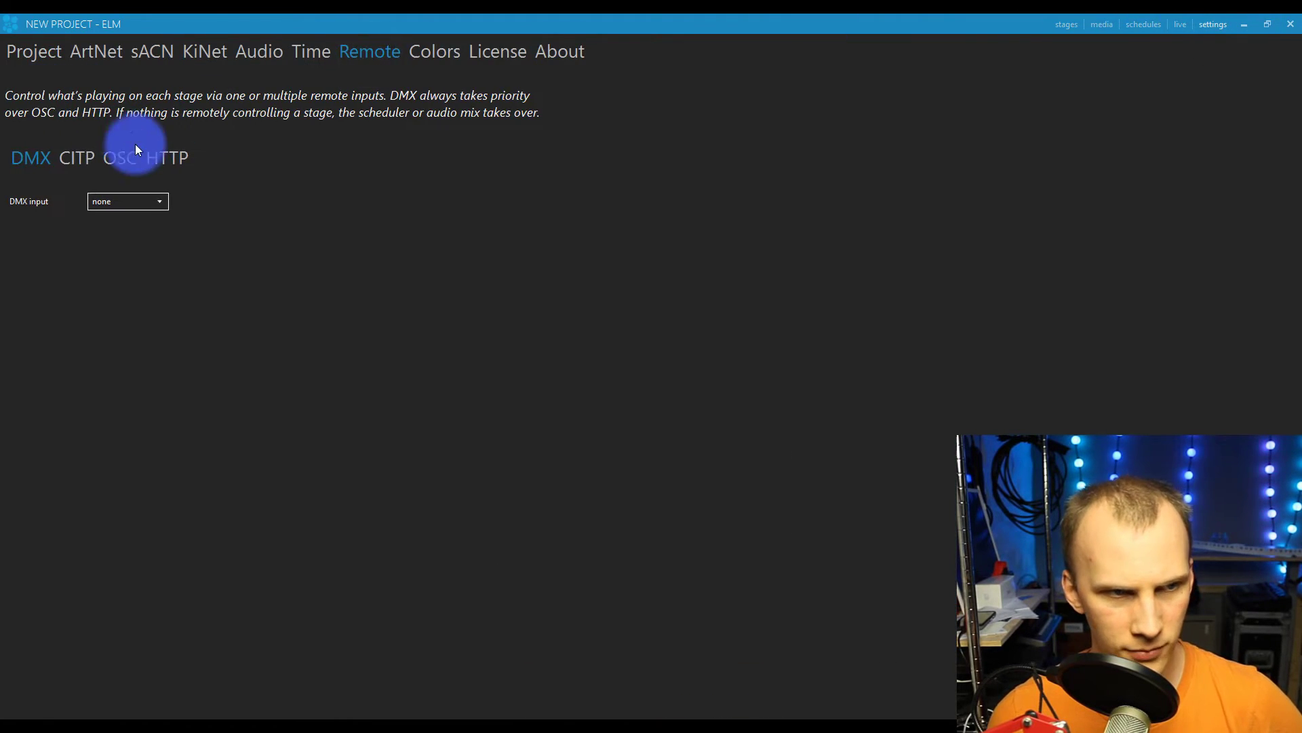
{"action": "left_click", "coordinate": [126, 201]}
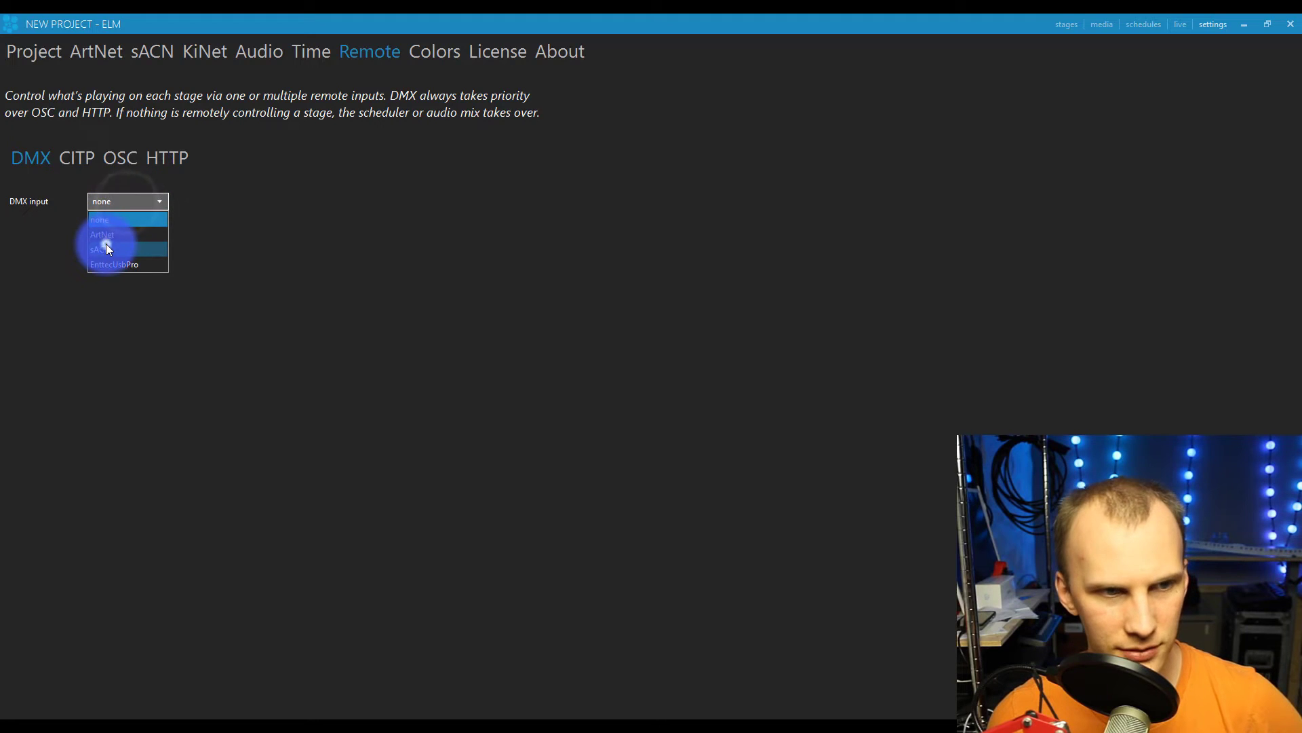
{"action": "left_click", "coordinate": [104, 249]}
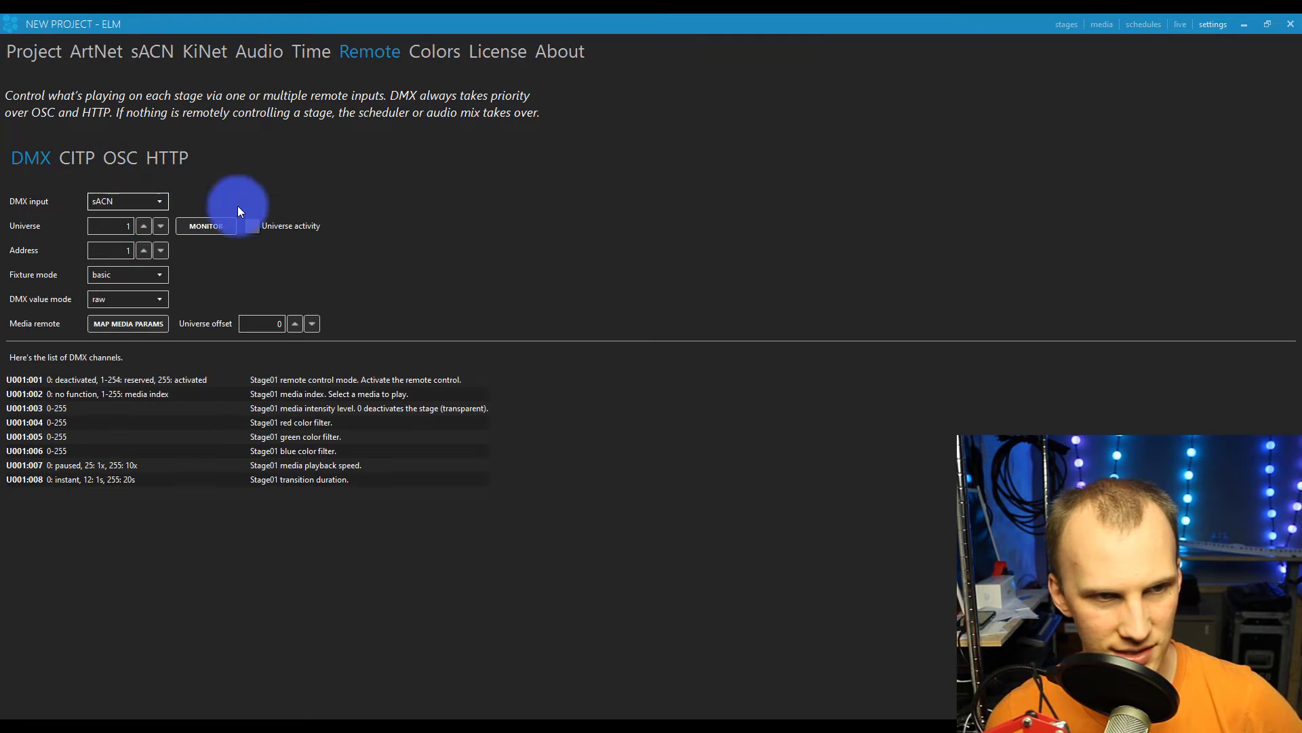
{"action": "left_click", "coordinate": [109, 250]}
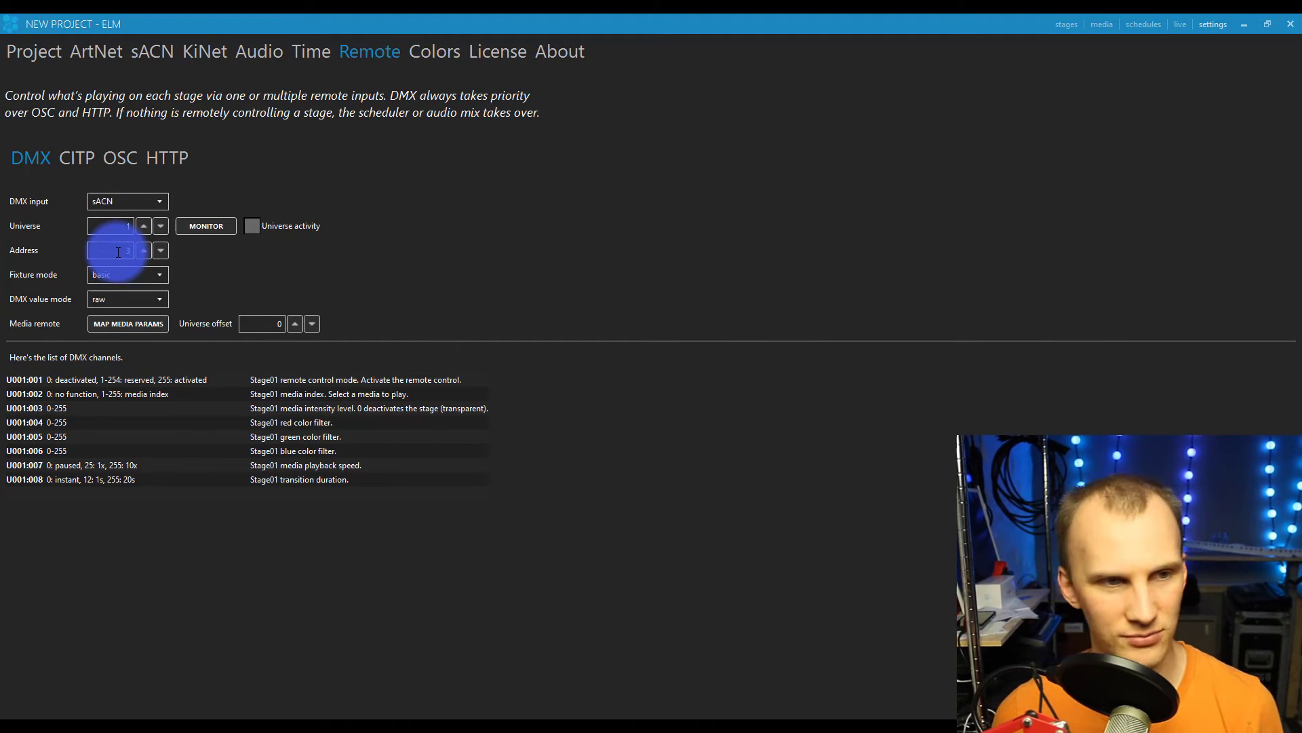
{"action": "type", "text": "365"}
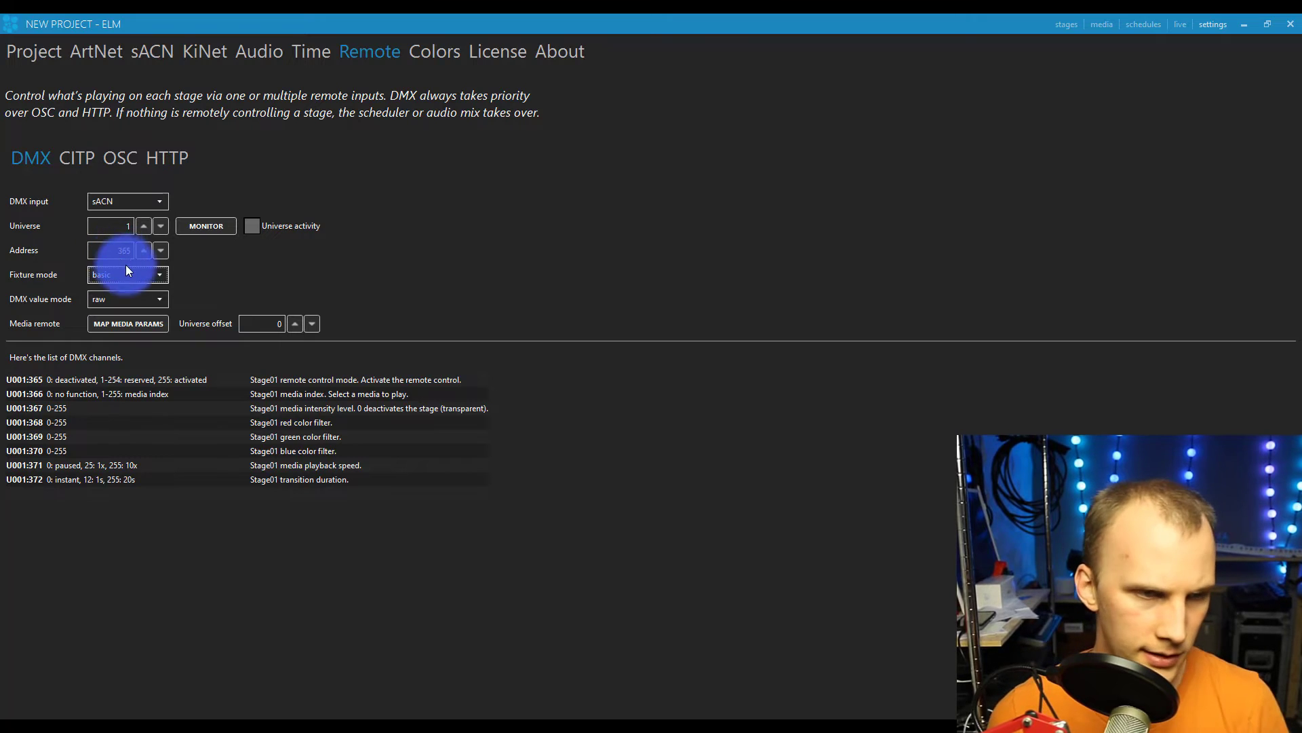
{"action": "left_click", "coordinate": [126, 275]}
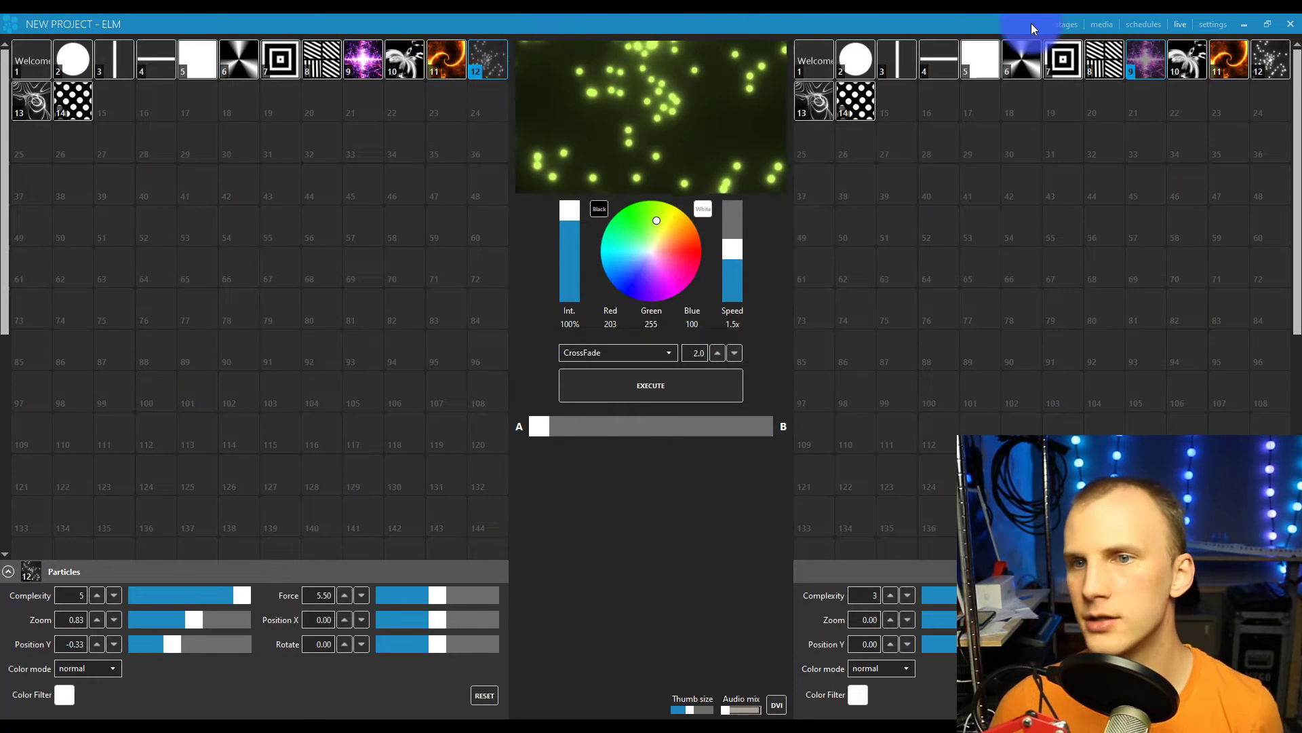
{"action": "left_click", "coordinate": [1213, 25]}
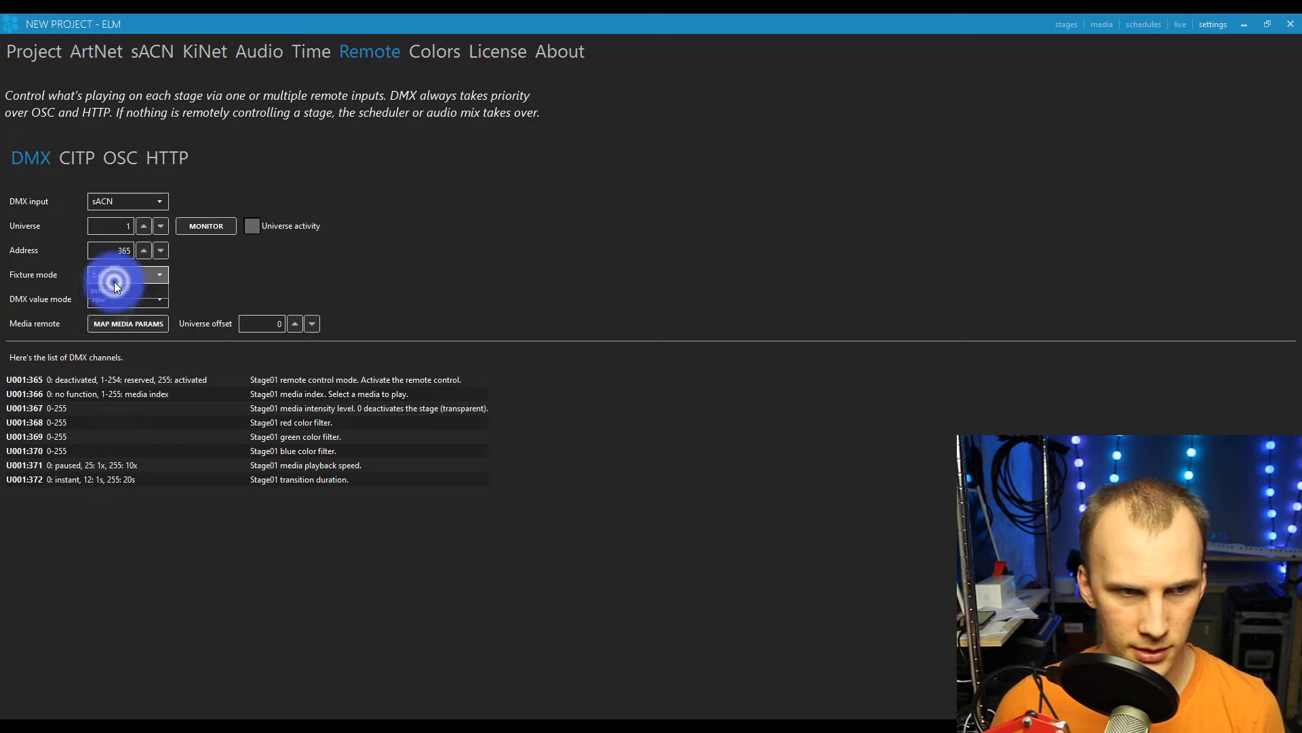
{"action": "left_click", "coordinate": [112, 285]}
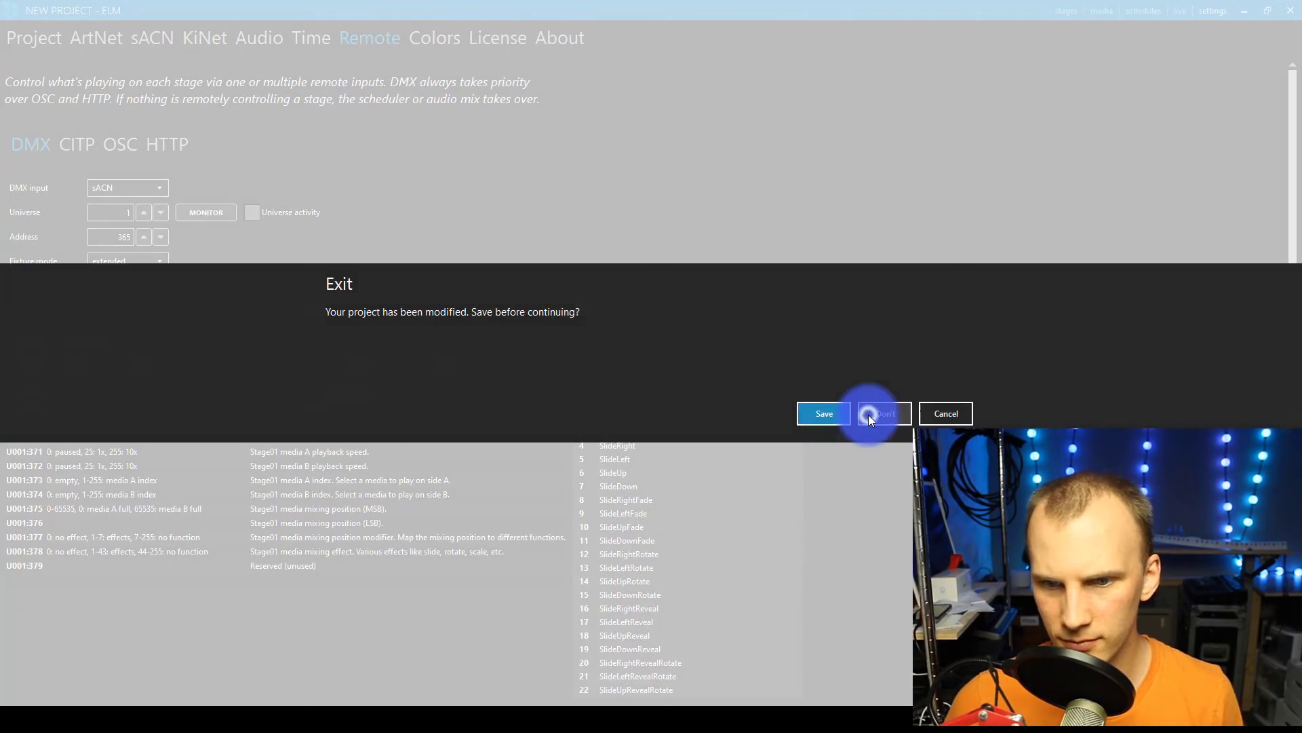
Step: Exit ELM choosing Don't save for the modified project
{"action": "left_click", "coordinate": [883, 413]}
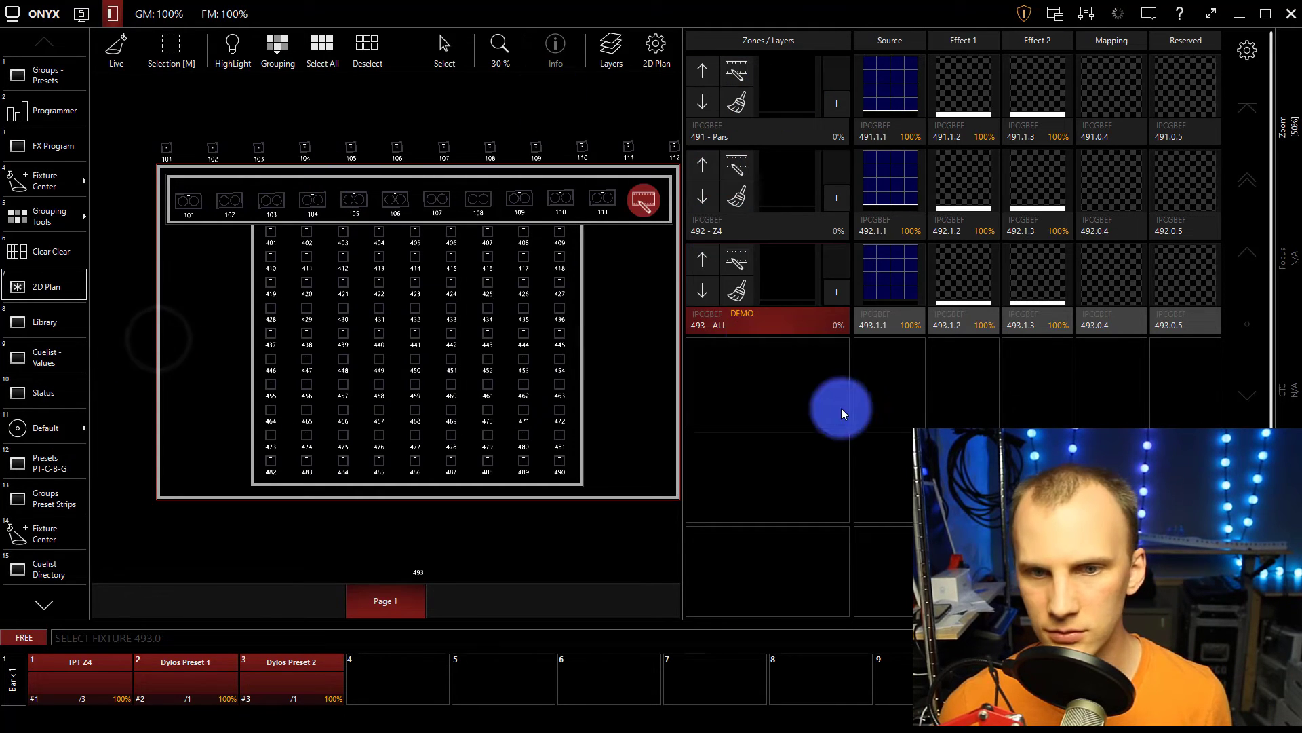
Step: Clear the selection, enter 2D plan edit mode, and delete the outer outline shape
{"action": "left_click", "coordinate": [769, 225]}
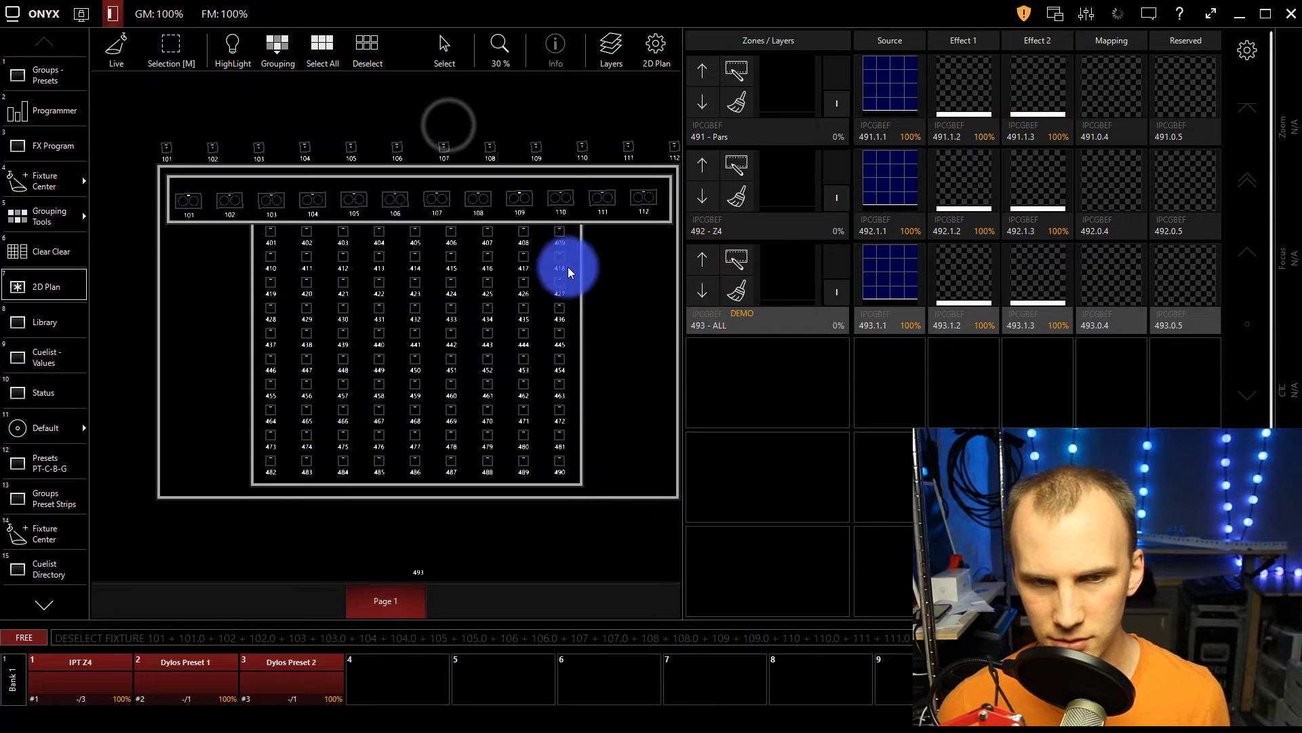
{"action": "left_click", "coordinate": [559, 255]}
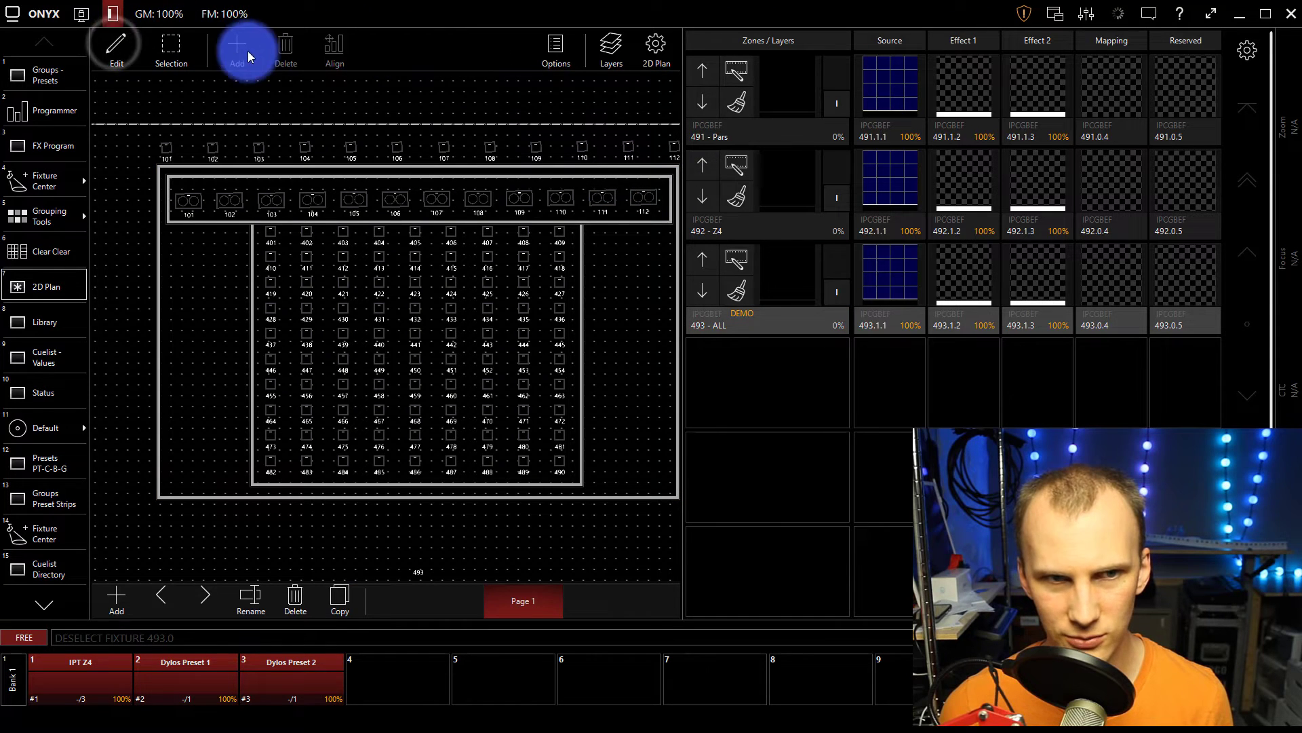
{"action": "left_click", "coordinate": [237, 47]}
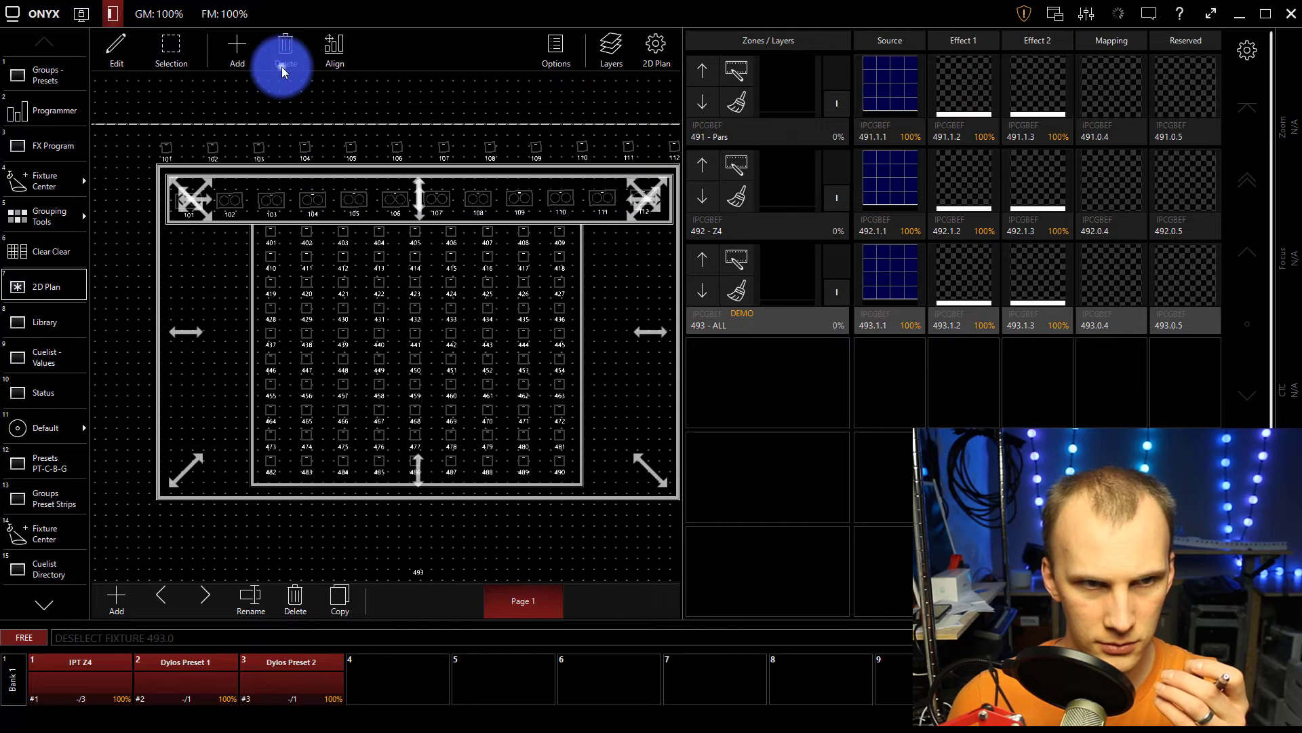
{"action": "left_click", "coordinate": [285, 48]}
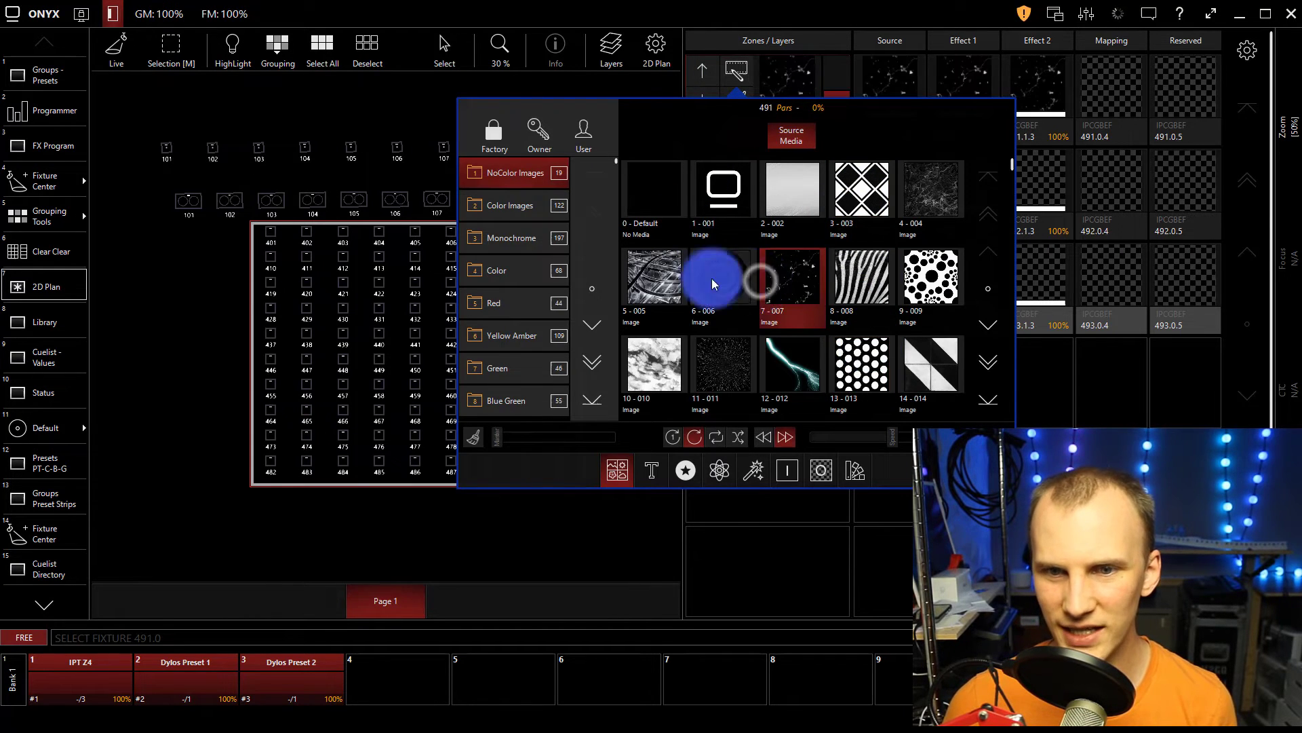
Step: Try a still image as the 491 Pars source, then show the Yellow Amber videos
{"action": "left_click", "coordinate": [504, 237]}
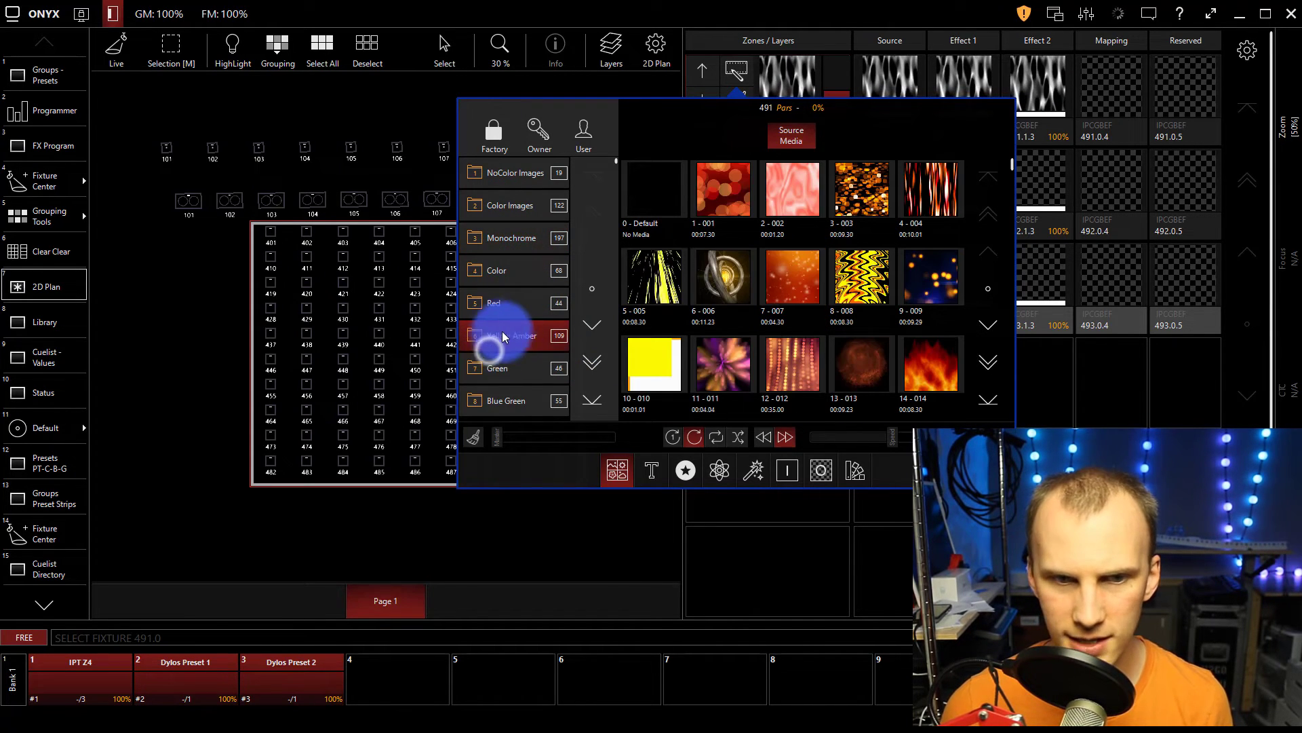
{"action": "left_click", "coordinate": [653, 276]}
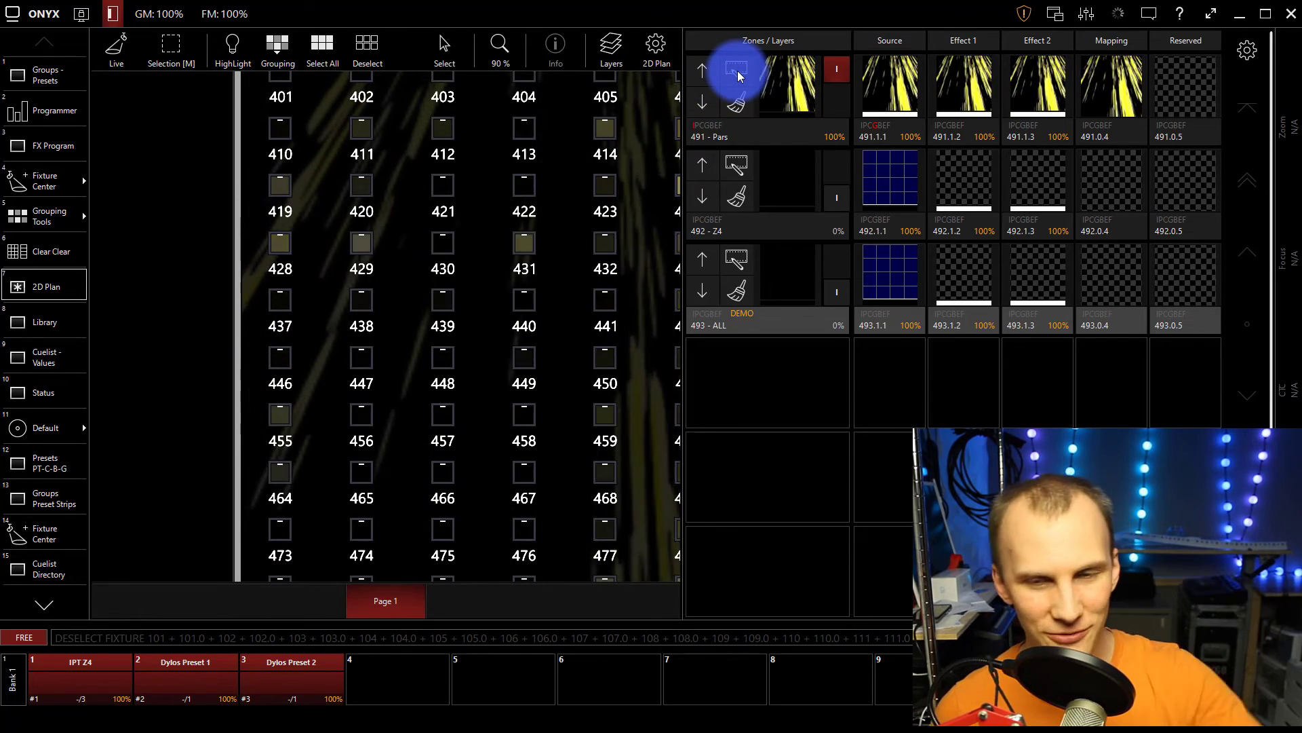
Step: Try the yellow zigzag clip, then a Green collection video, on the 491 Pars zone
{"action": "left_click", "coordinate": [736, 84]}
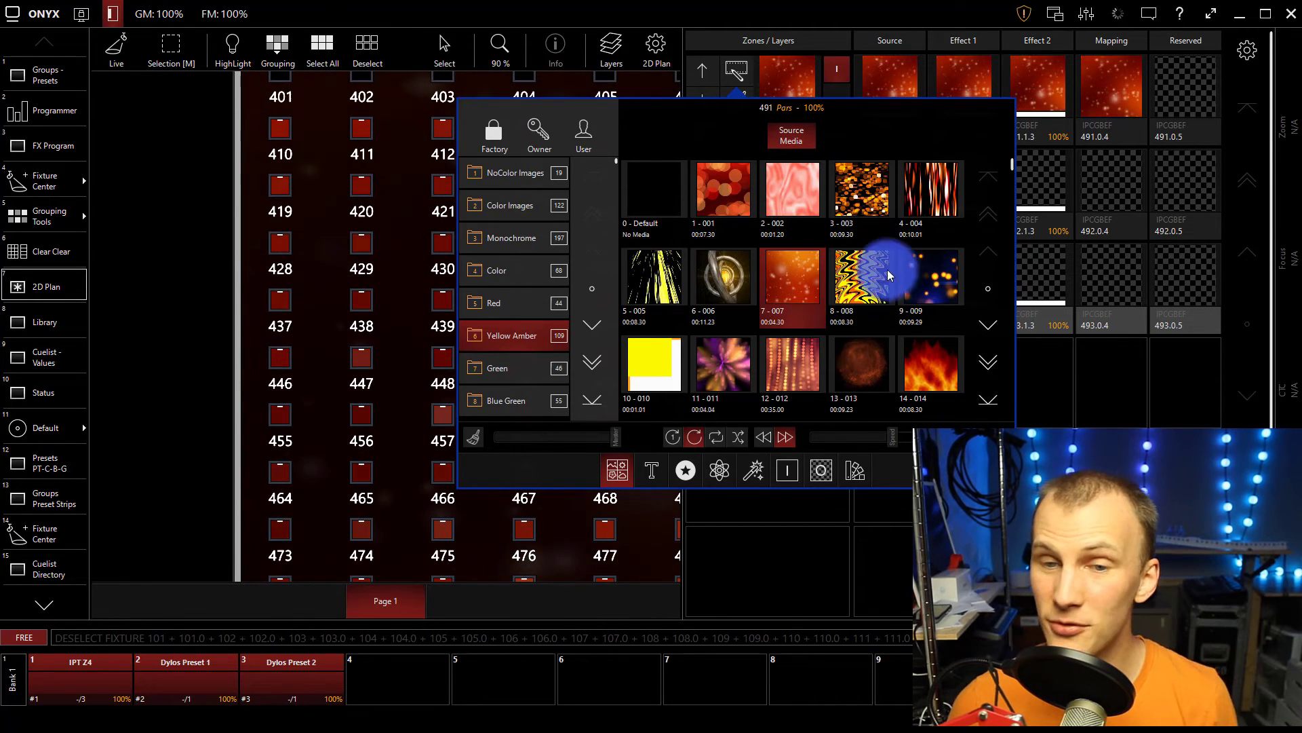
{"action": "left_click", "coordinate": [862, 276]}
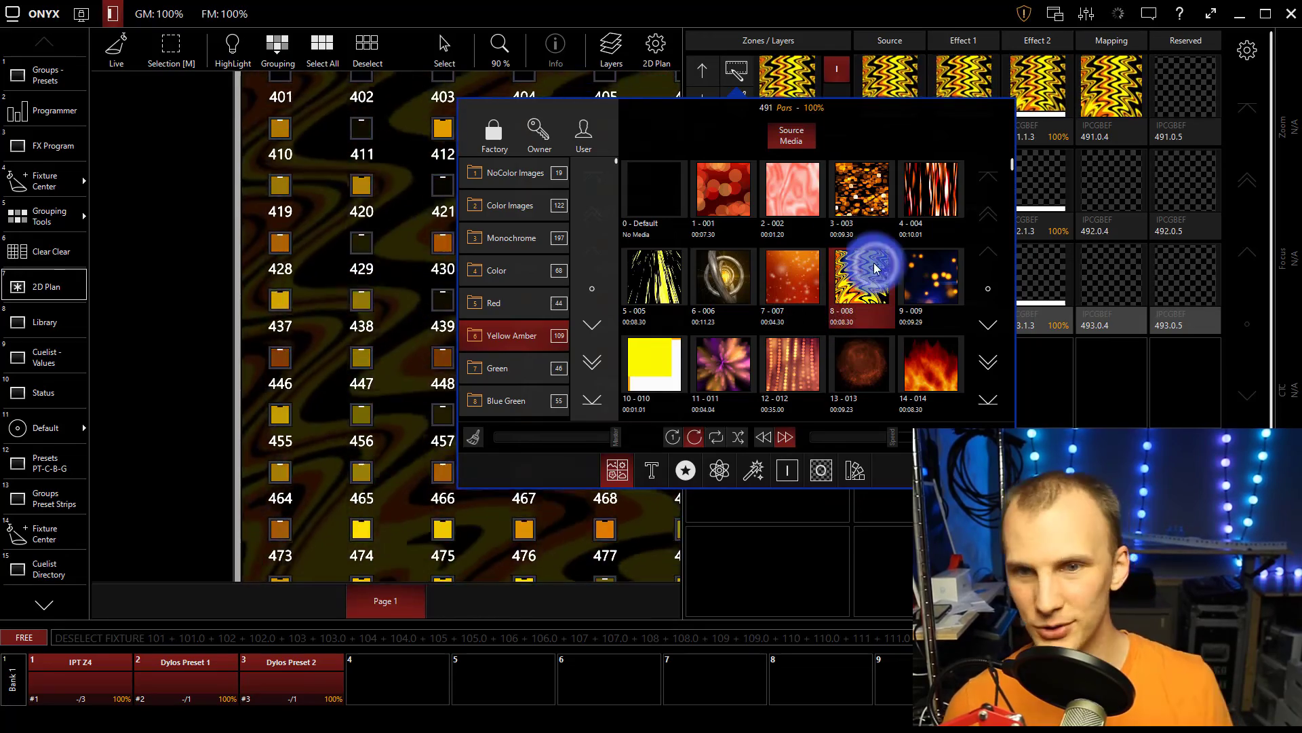
{"action": "left_click", "coordinate": [504, 368]}
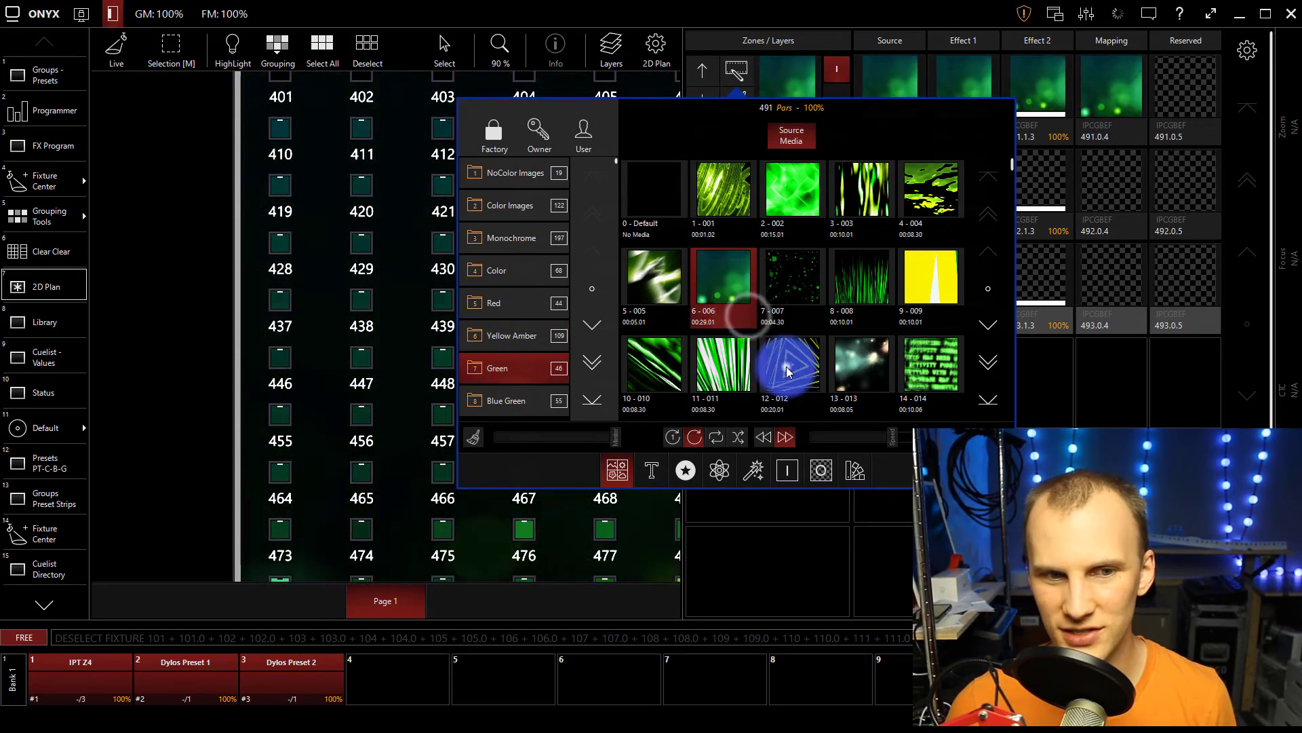
{"action": "left_click", "coordinate": [503, 400]}
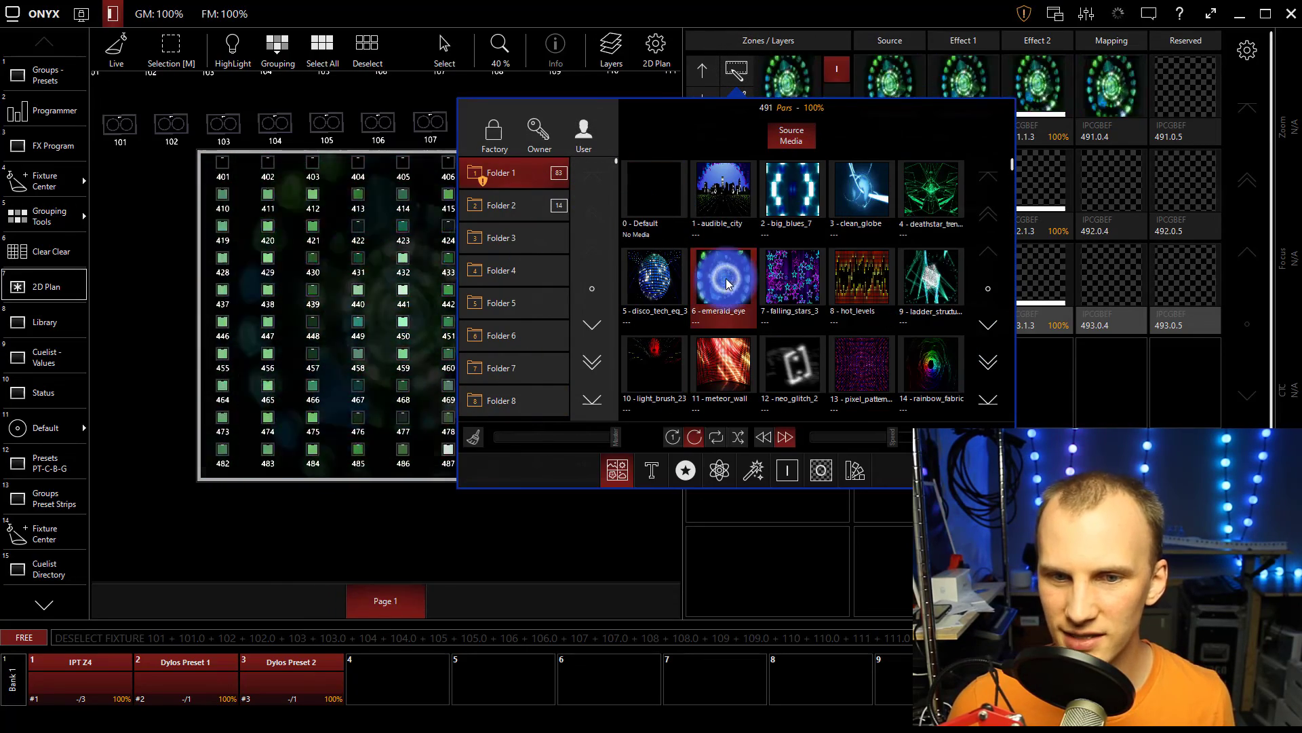
Step: Play audible_city, open user Folder 2, then return to the Factory media library
{"action": "left_click", "coordinate": [861, 366]}
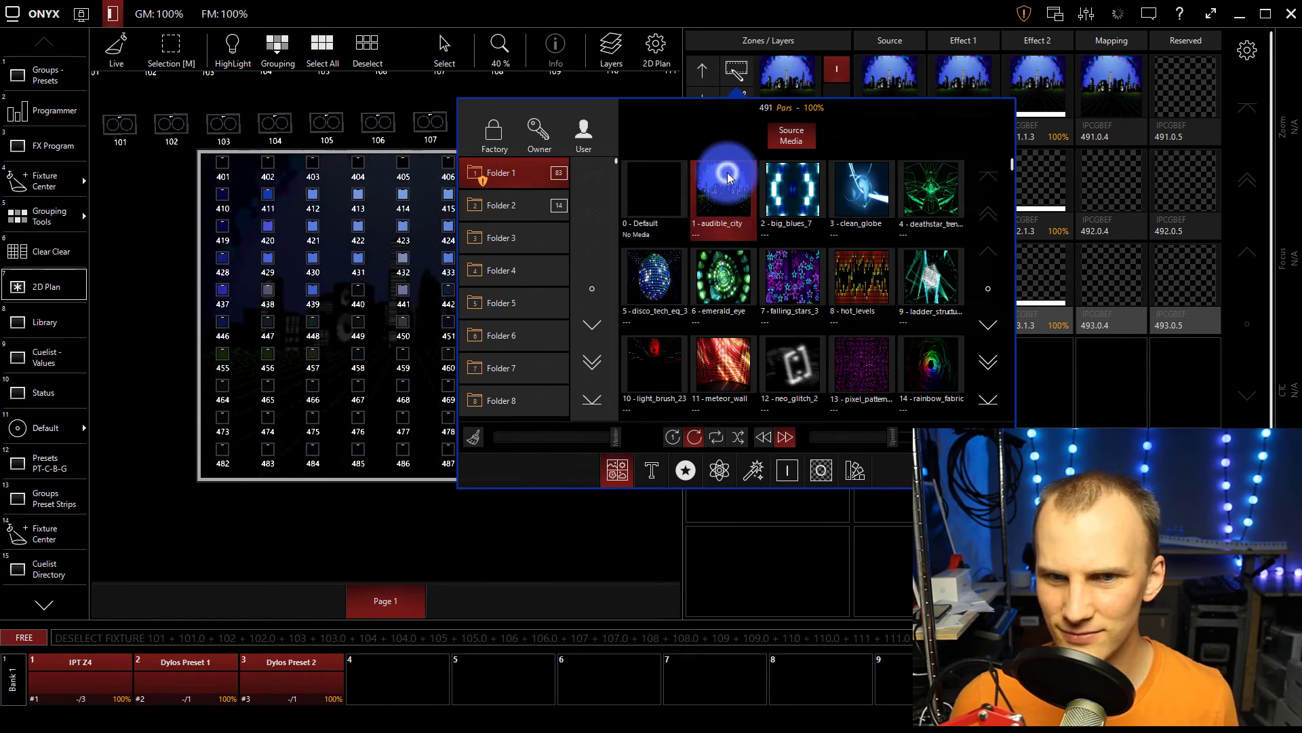
{"action": "left_click", "coordinate": [500, 205]}
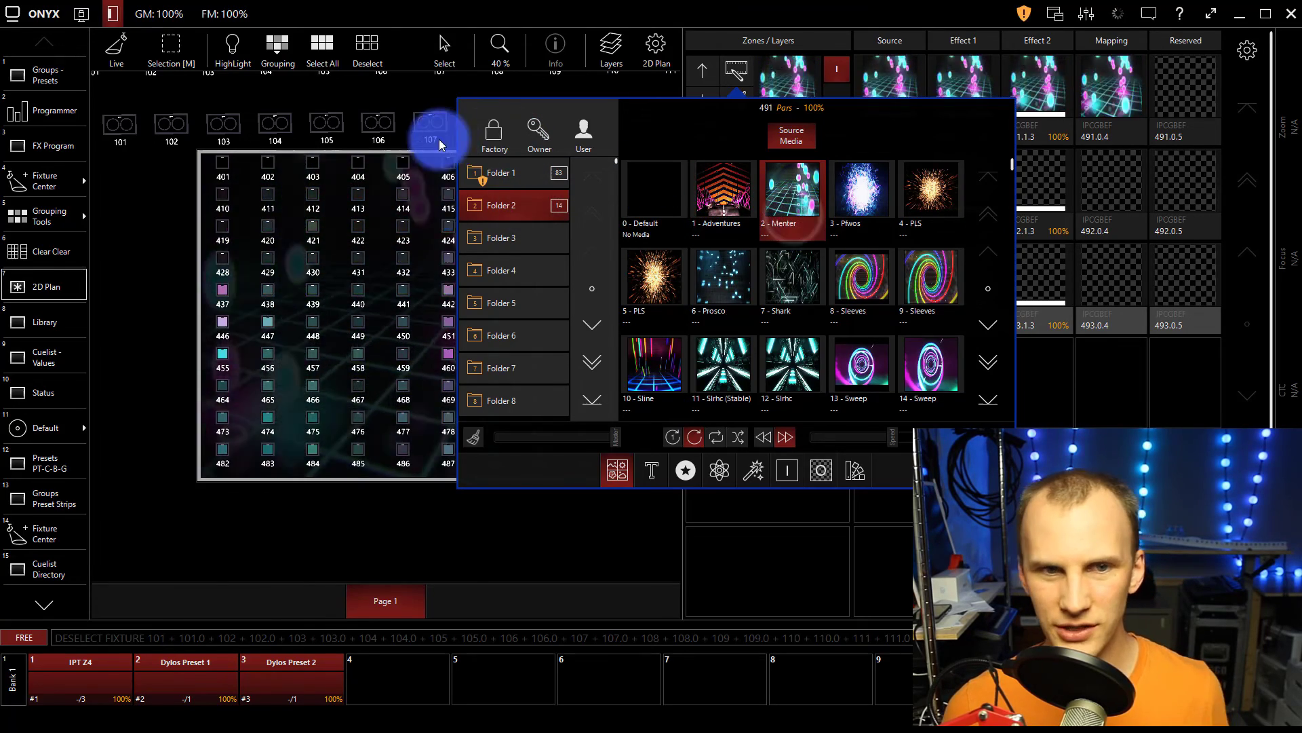
{"action": "left_click", "coordinate": [493, 133]}
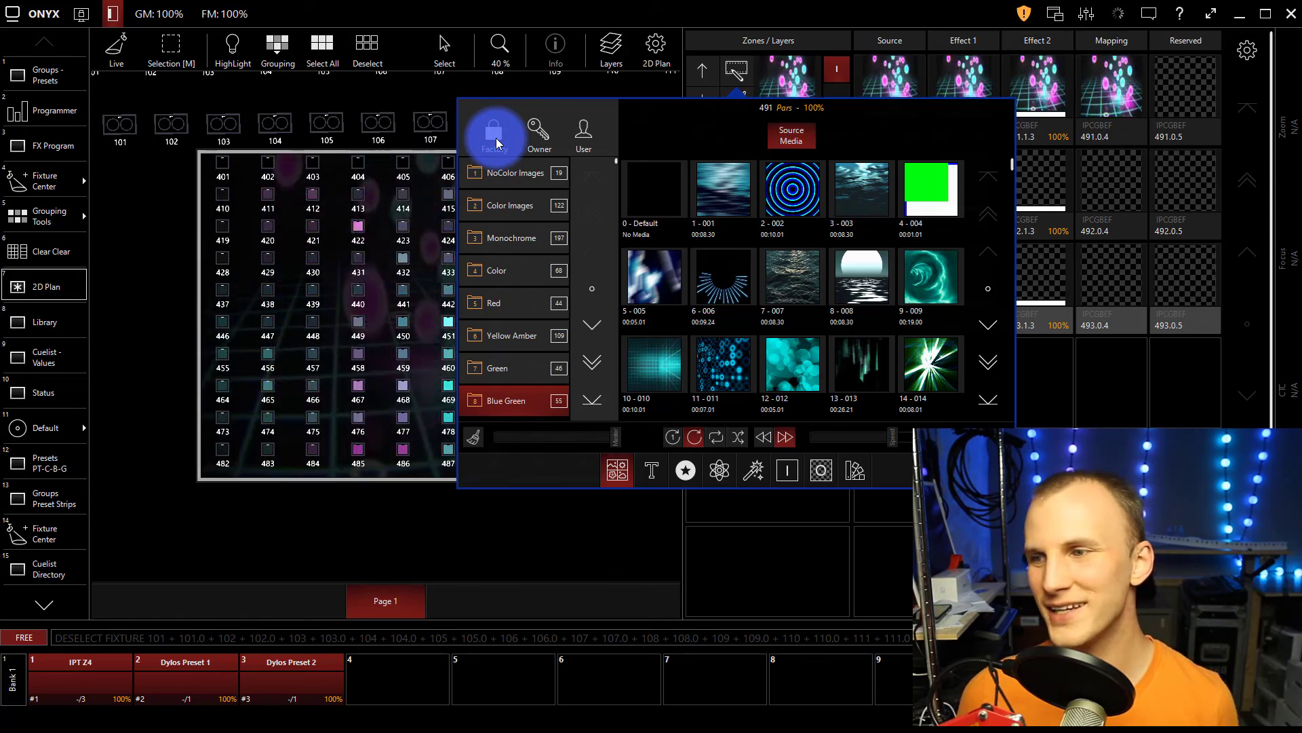